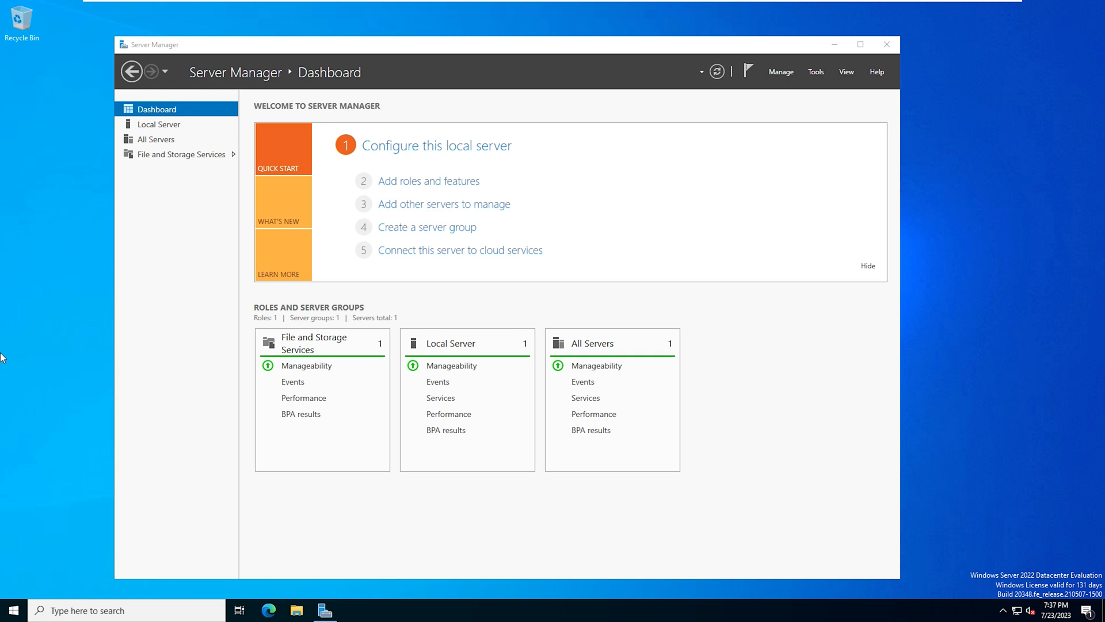
{"action": "mouse_move", "coordinate": [161, 324]}
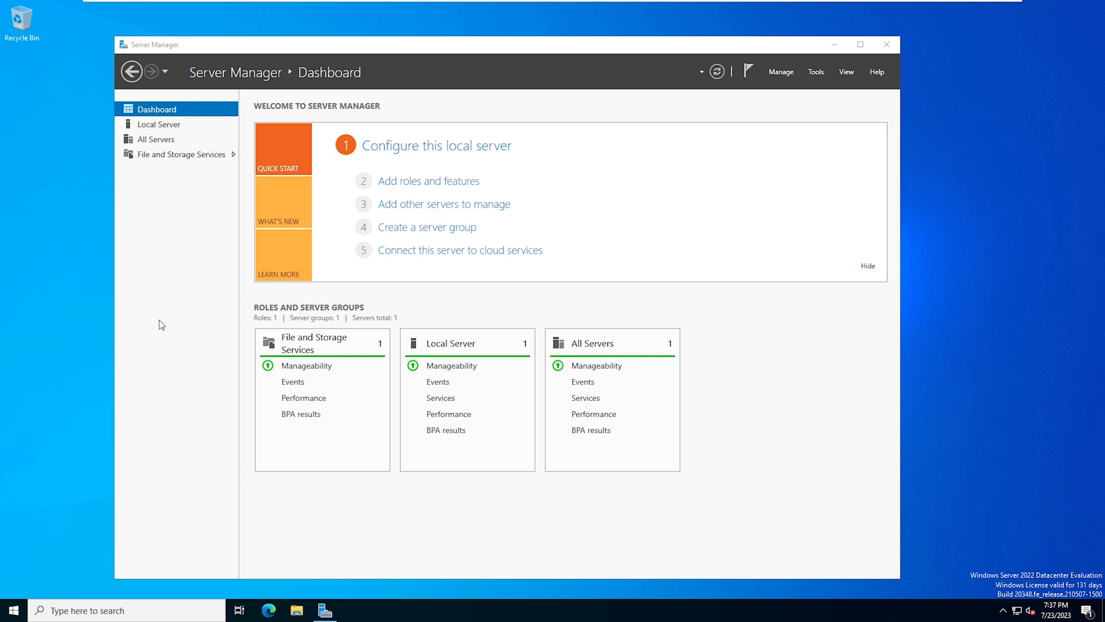
{"action": "mouse_move", "coordinate": [147, 294]}
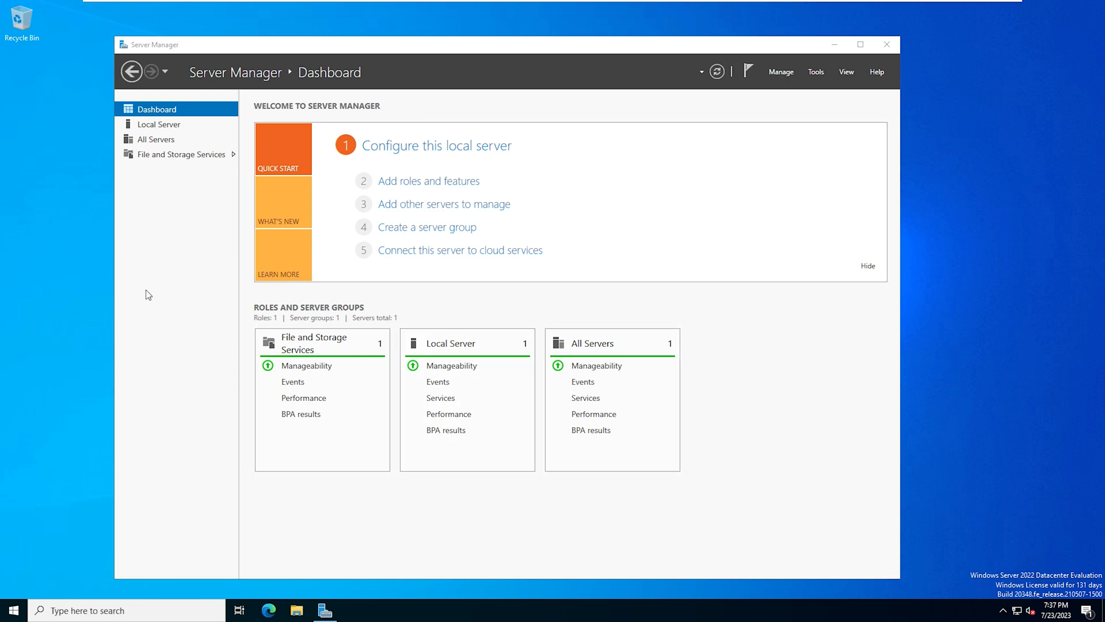
{"action": "mouse_move", "coordinate": [167, 313]}
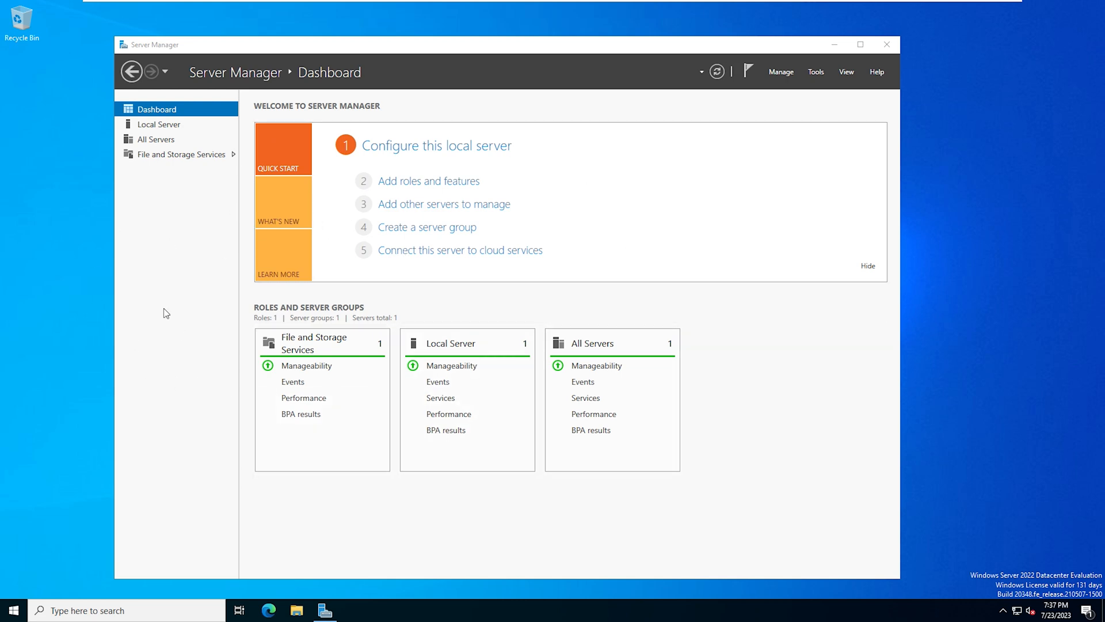
{"action": "mouse_move", "coordinate": [781, 74]}
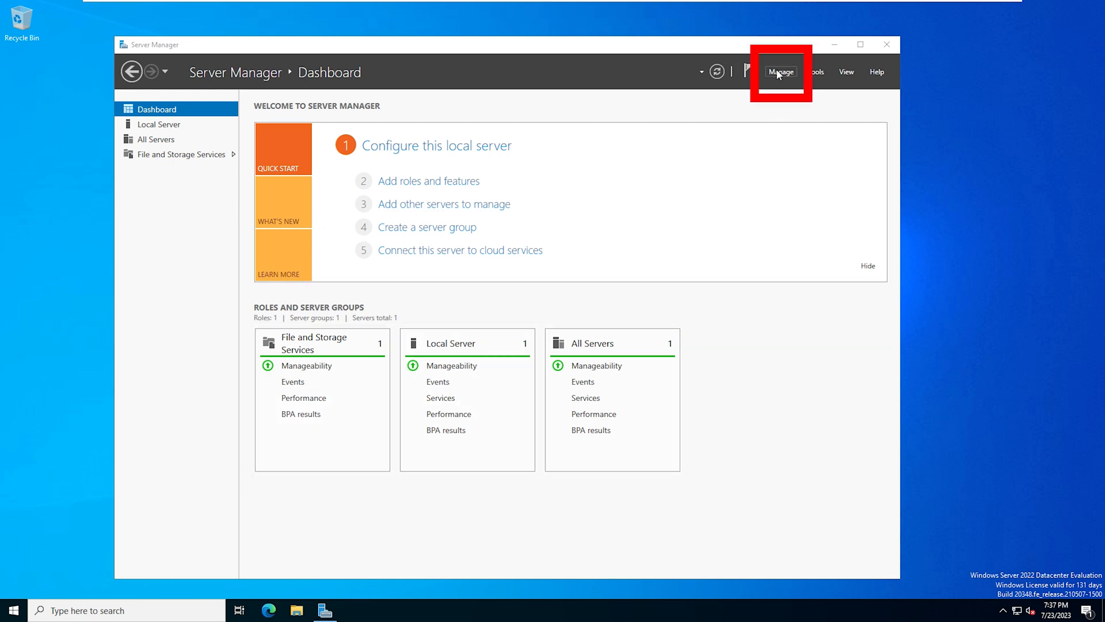
Launch the Add Roles and Features Wizard from the Manage menu
{"action": "left_click", "coordinate": [780, 71]}
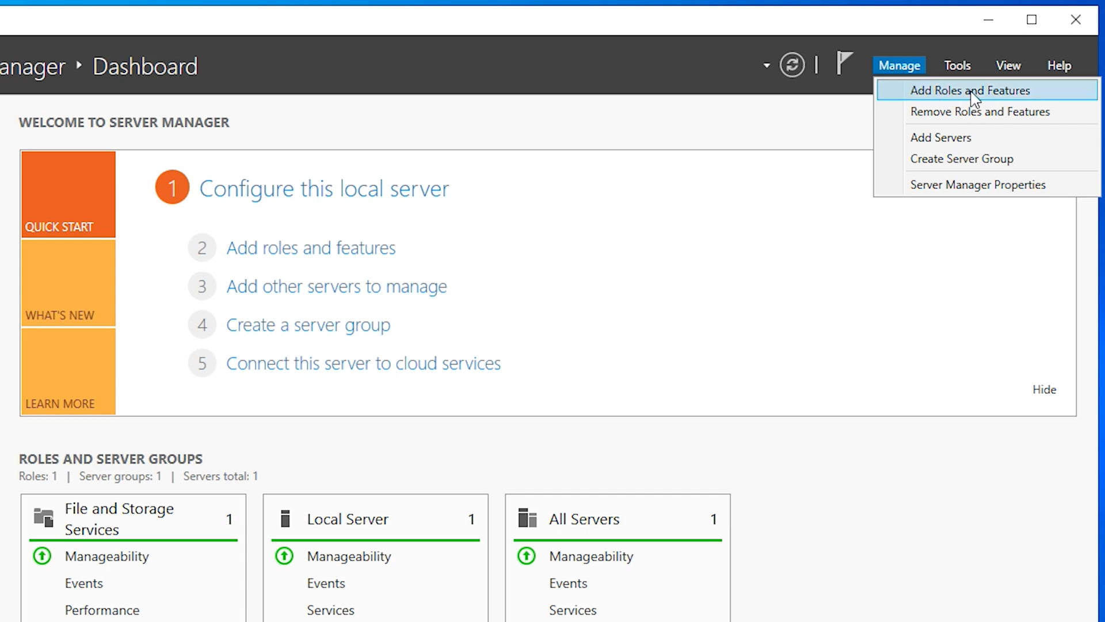
{"action": "left_click", "coordinate": [971, 90]}
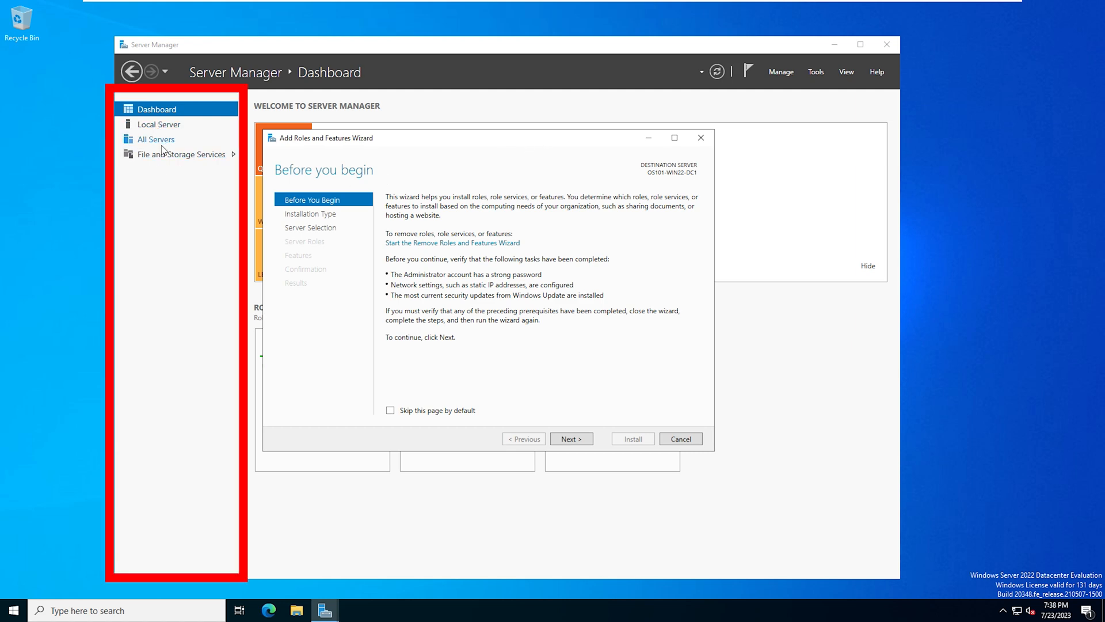
{"action": "mouse_move", "coordinate": [163, 196]}
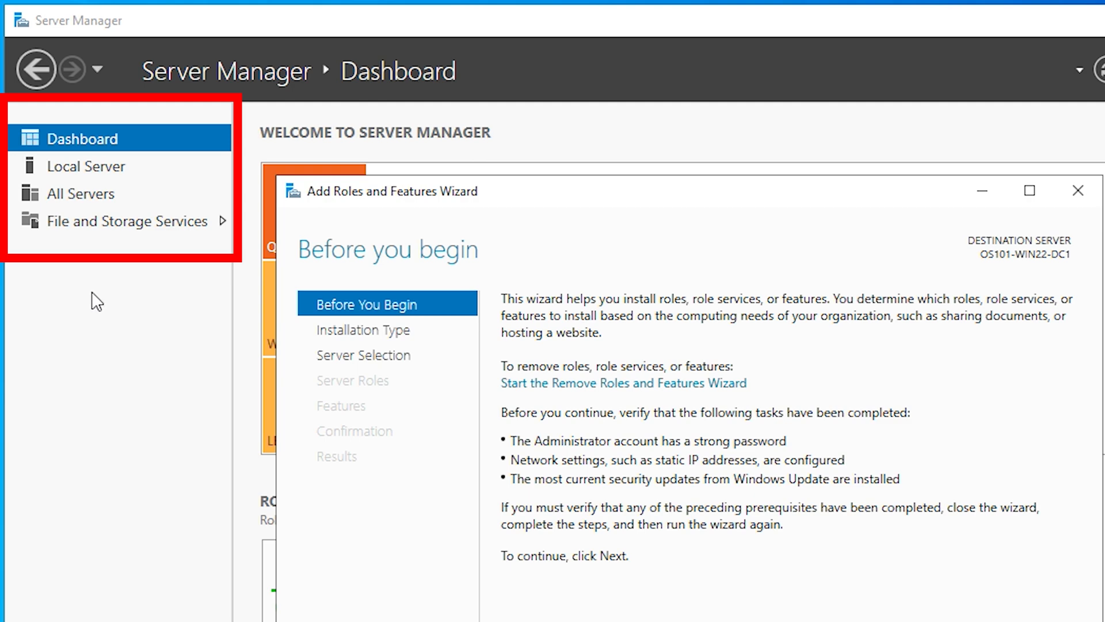
{"action": "mouse_move", "coordinate": [89, 218]}
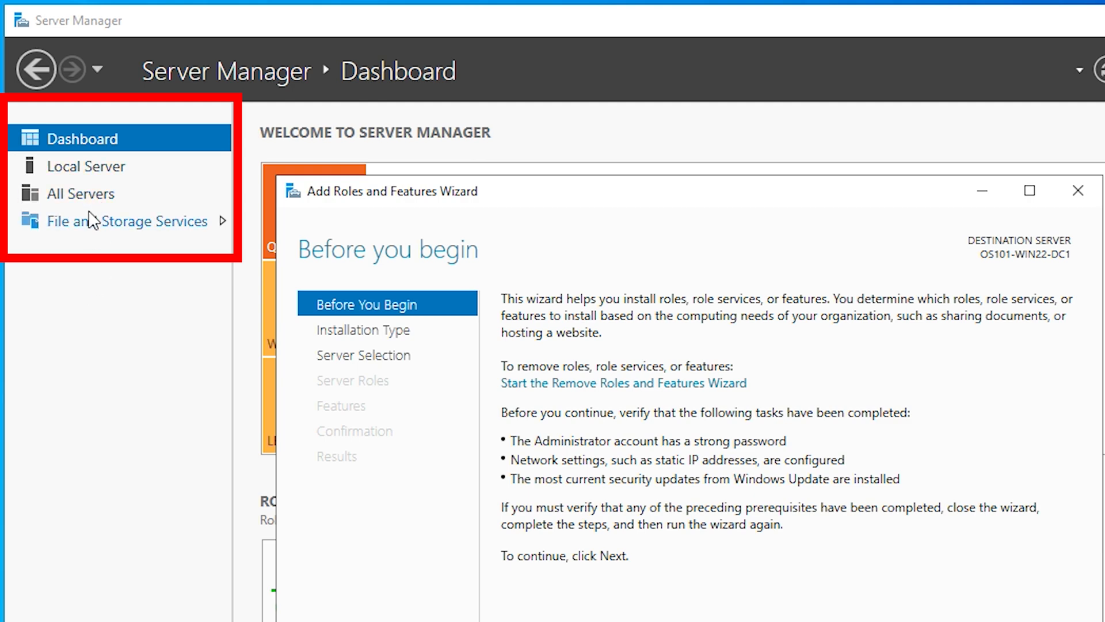
{"action": "mouse_move", "coordinate": [143, 360]}
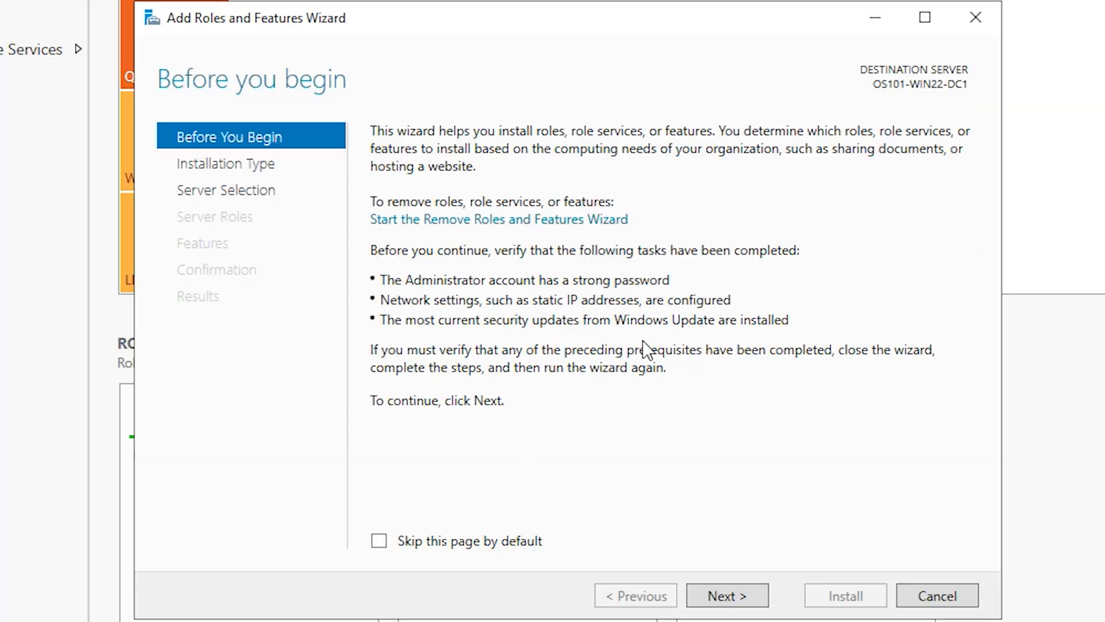
{"action": "mouse_move", "coordinate": [461, 389]}
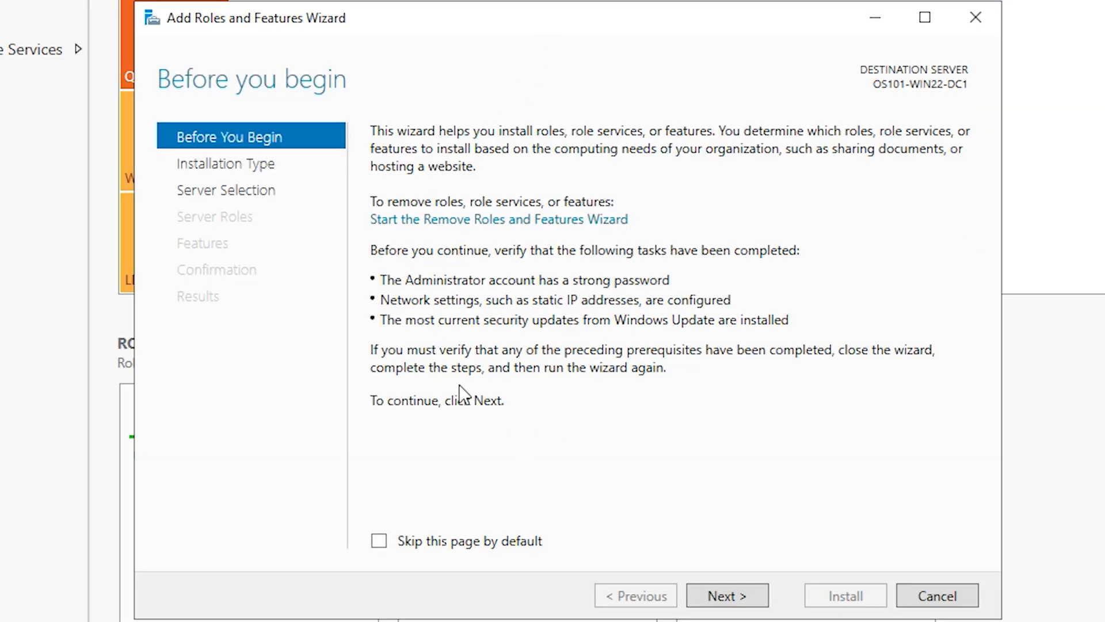
{"action": "mouse_move", "coordinate": [674, 493]}
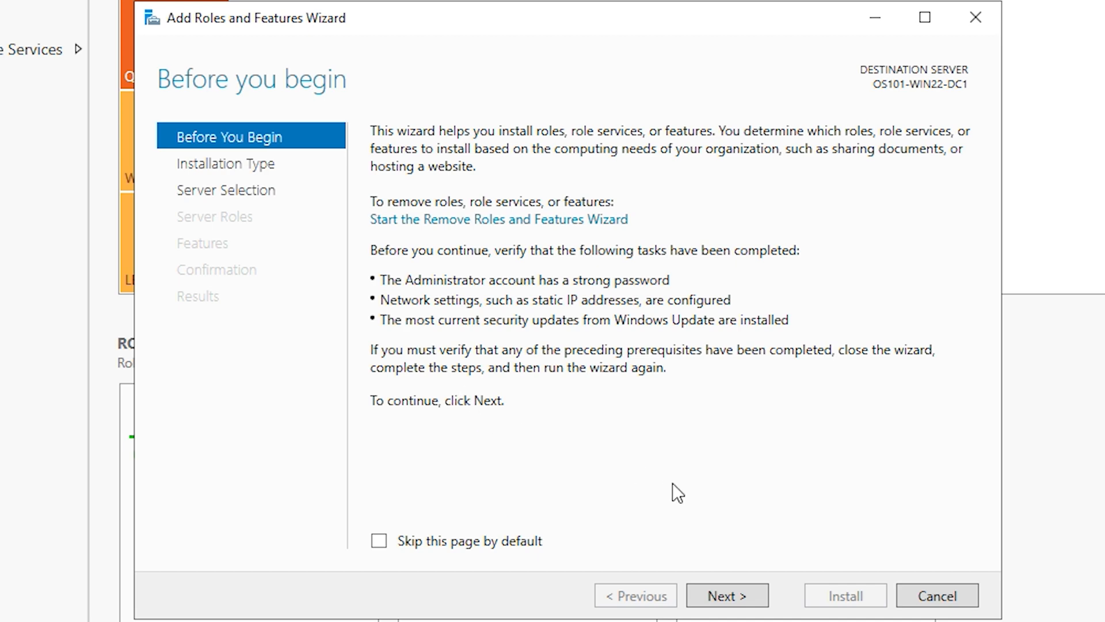
Keep role-based installation with OS101-WIN22-DC1 as the destination server
{"action": "left_click", "coordinate": [728, 611]}
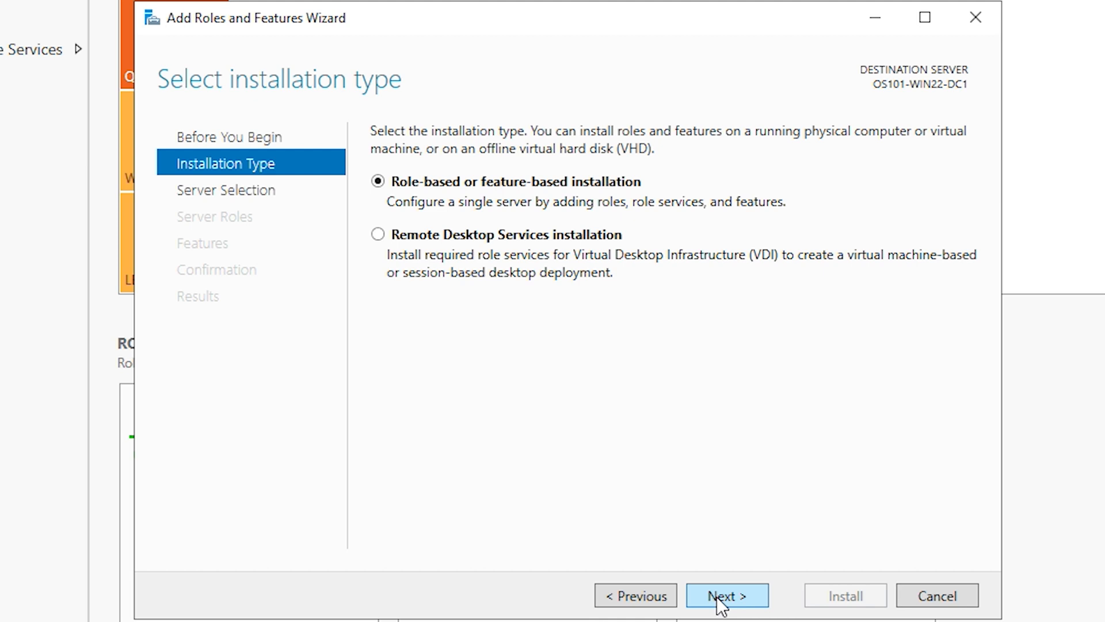
{"action": "left_click", "coordinate": [727, 611]}
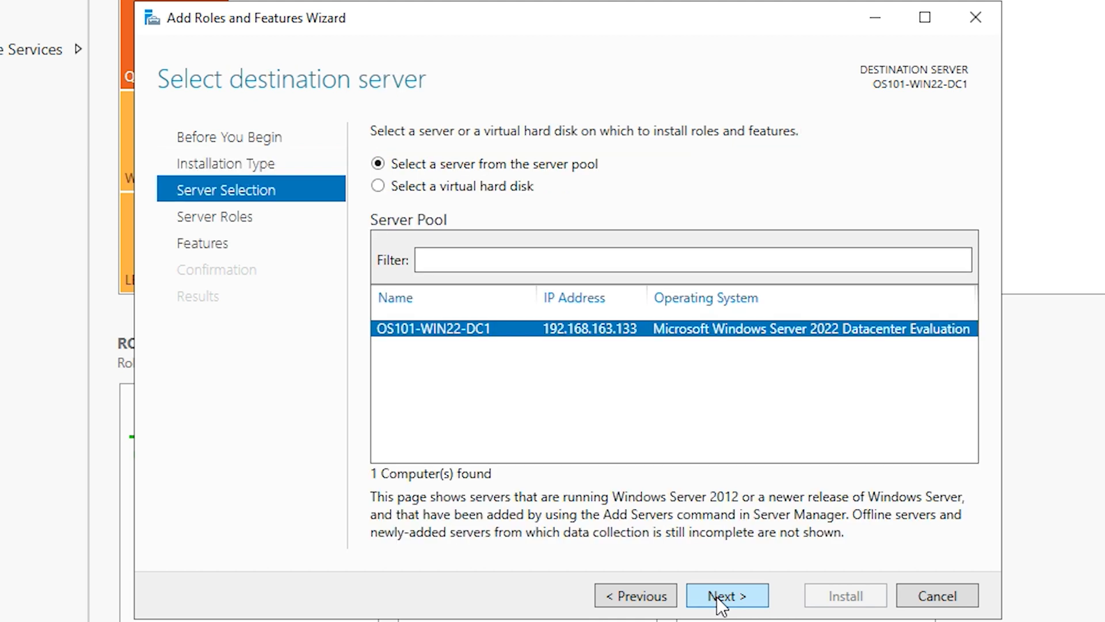
{"action": "mouse_move", "coordinate": [475, 338]}
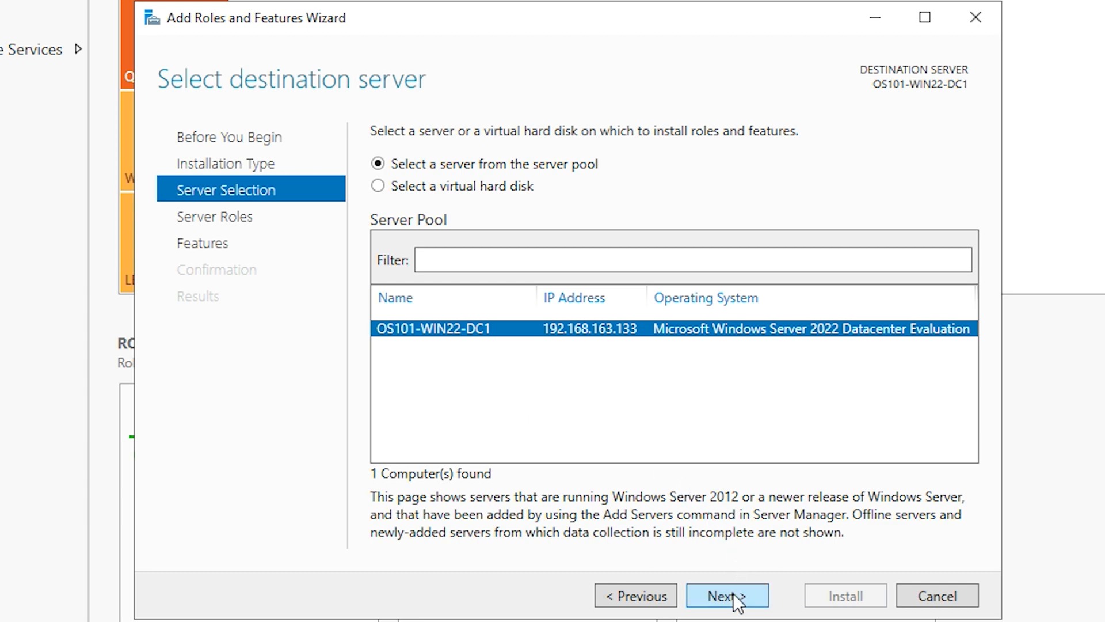
{"action": "left_click", "coordinate": [727, 595]}
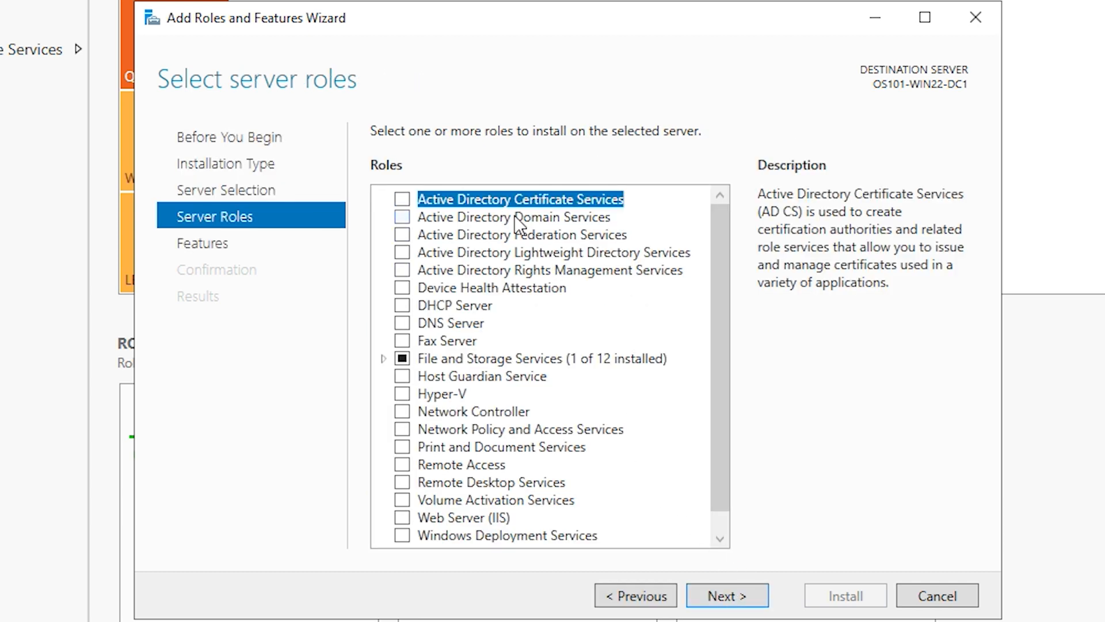
Select Active Directory Domain Services and accept its required management tools
{"action": "left_click", "coordinate": [514, 216]}
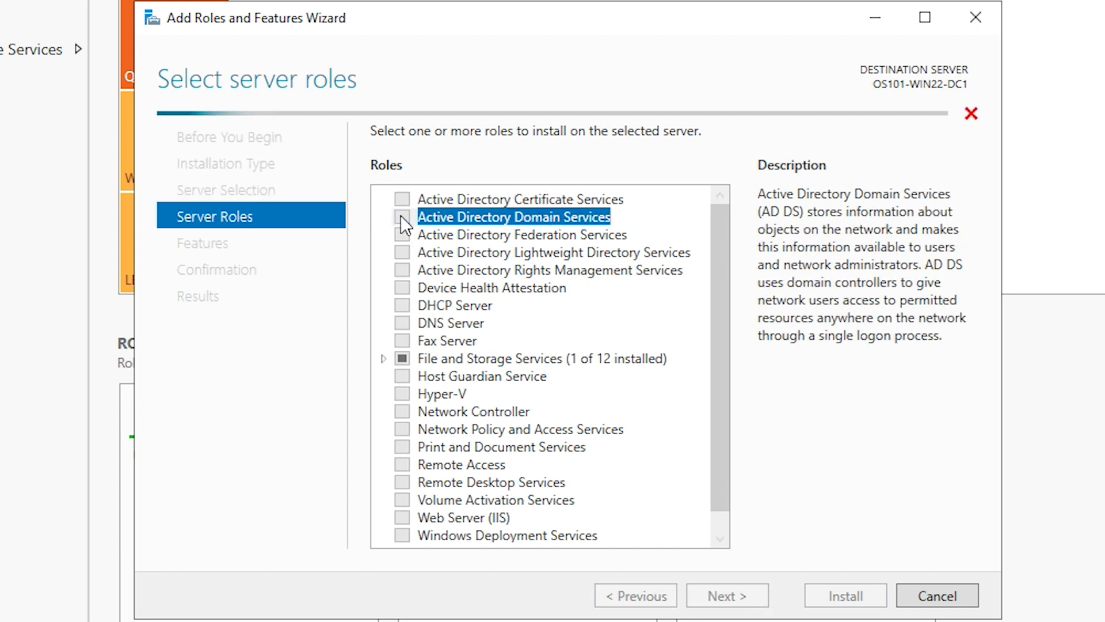
{"action": "left_click", "coordinate": [401, 216]}
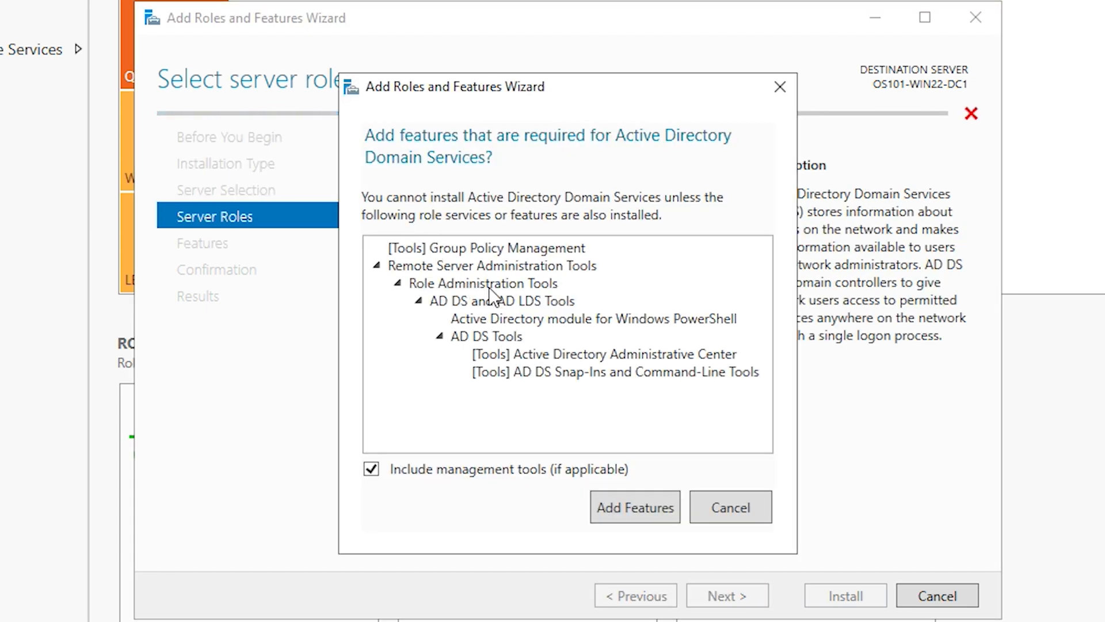
{"action": "mouse_move", "coordinate": [547, 380]}
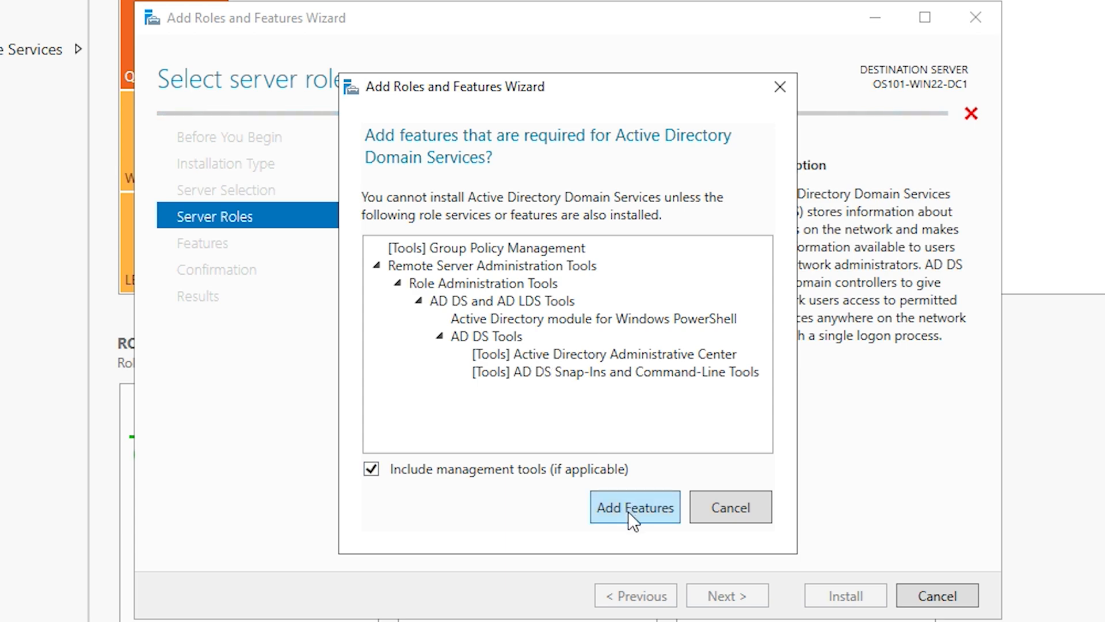
{"action": "left_click", "coordinate": [634, 507]}
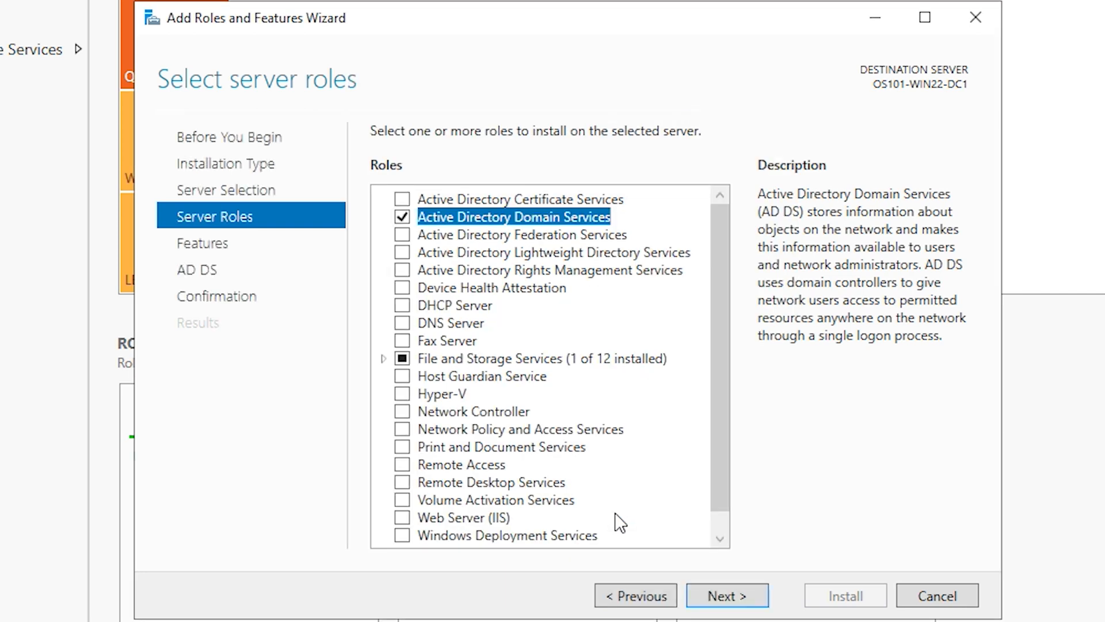
{"action": "mouse_move", "coordinate": [728, 596]}
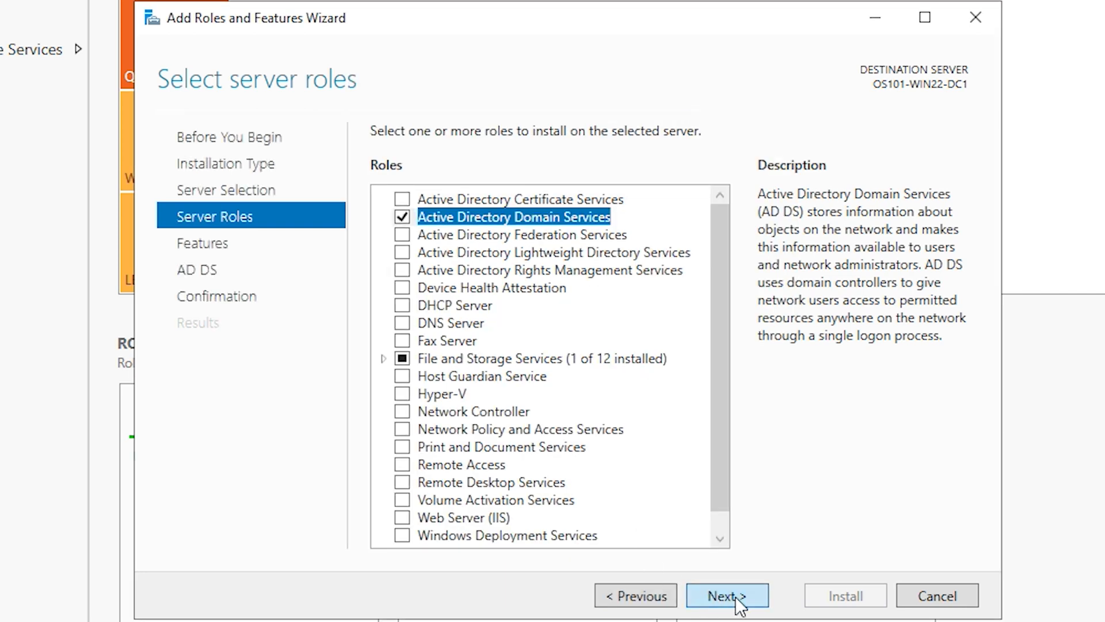
Advance to Confirmation and allow the destination server to restart automatically if required
{"action": "left_click", "coordinate": [727, 595]}
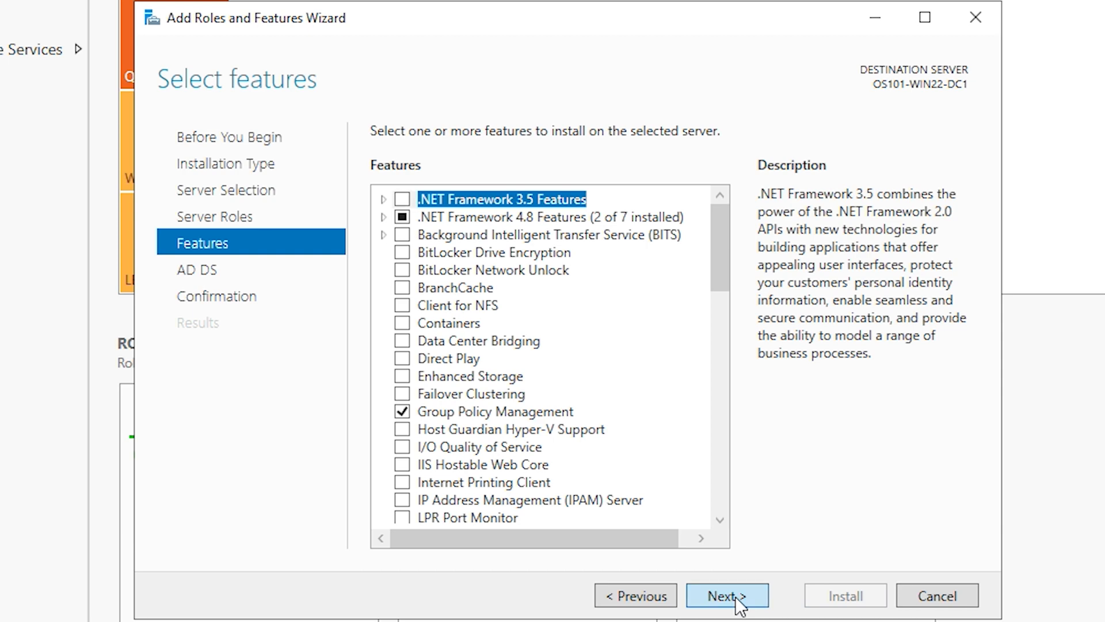
{"action": "left_click", "coordinate": [728, 595]}
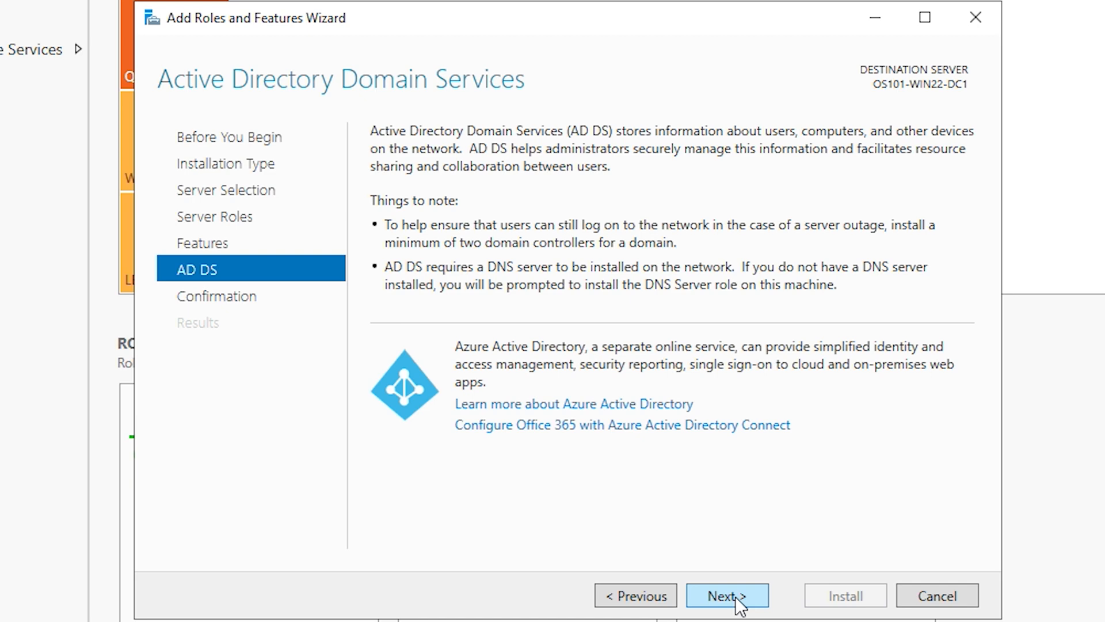
{"action": "mouse_move", "coordinate": [699, 498]}
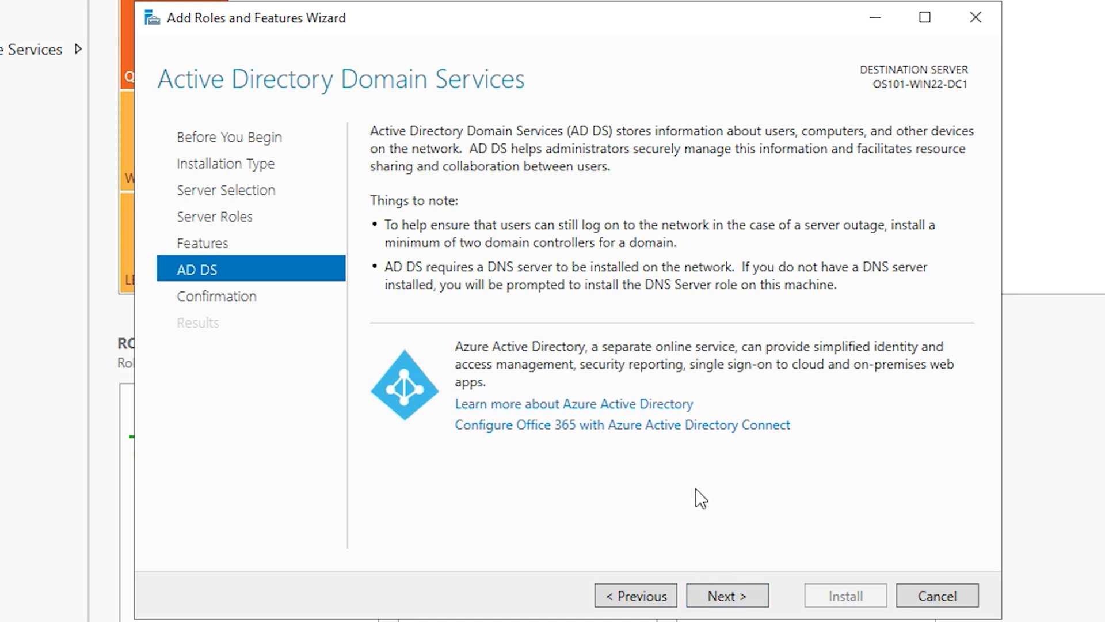
{"action": "mouse_move", "coordinate": [729, 601]}
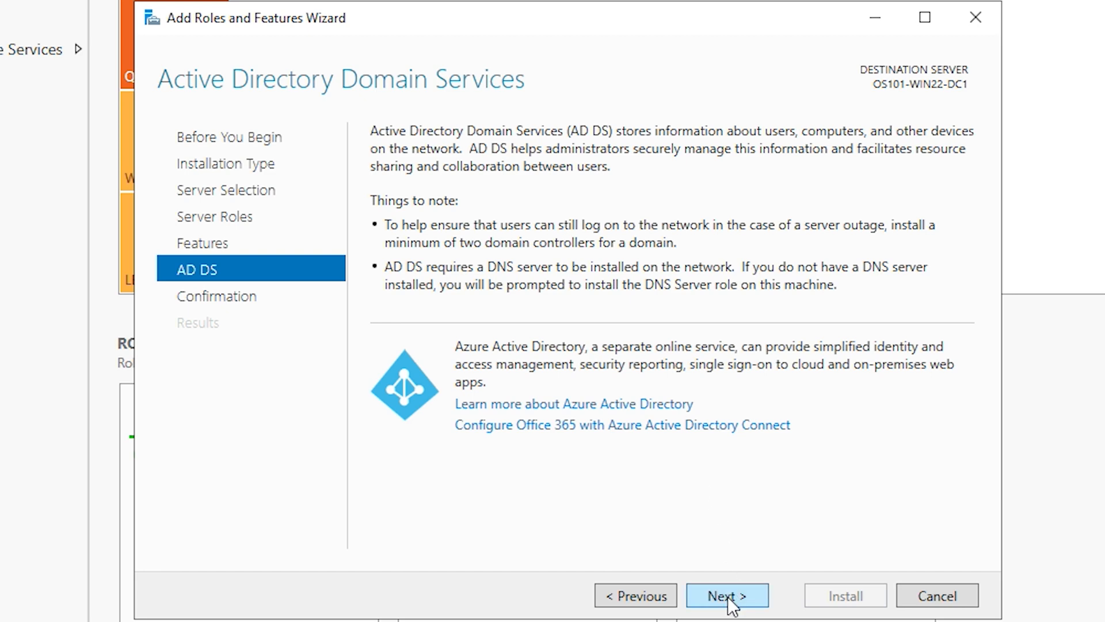
{"action": "left_click", "coordinate": [727, 595]}
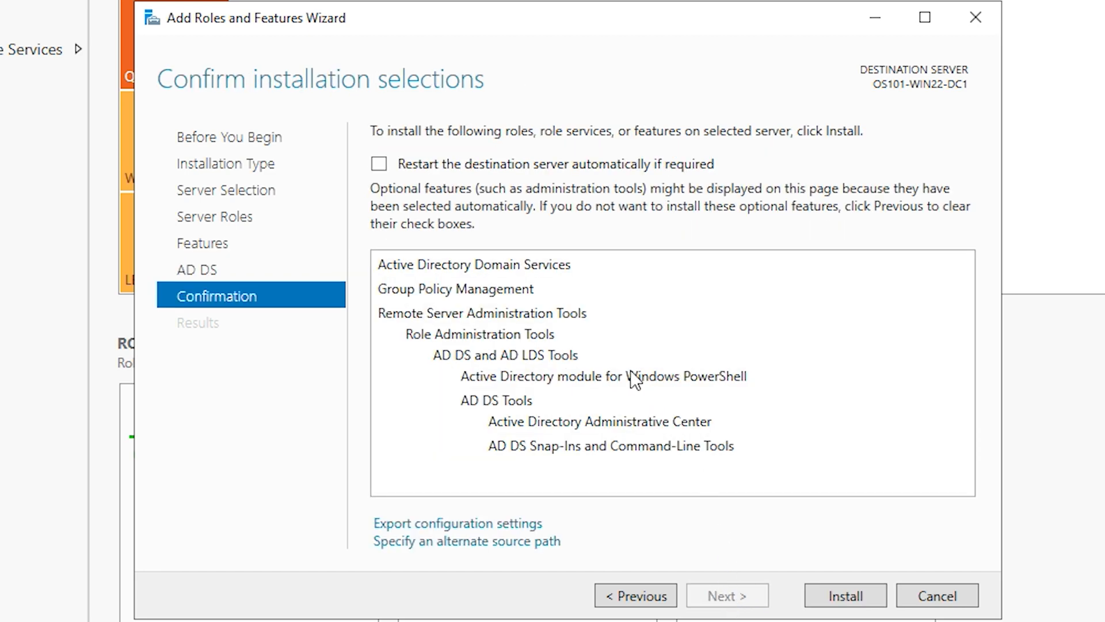
{"action": "mouse_move", "coordinate": [502, 301]}
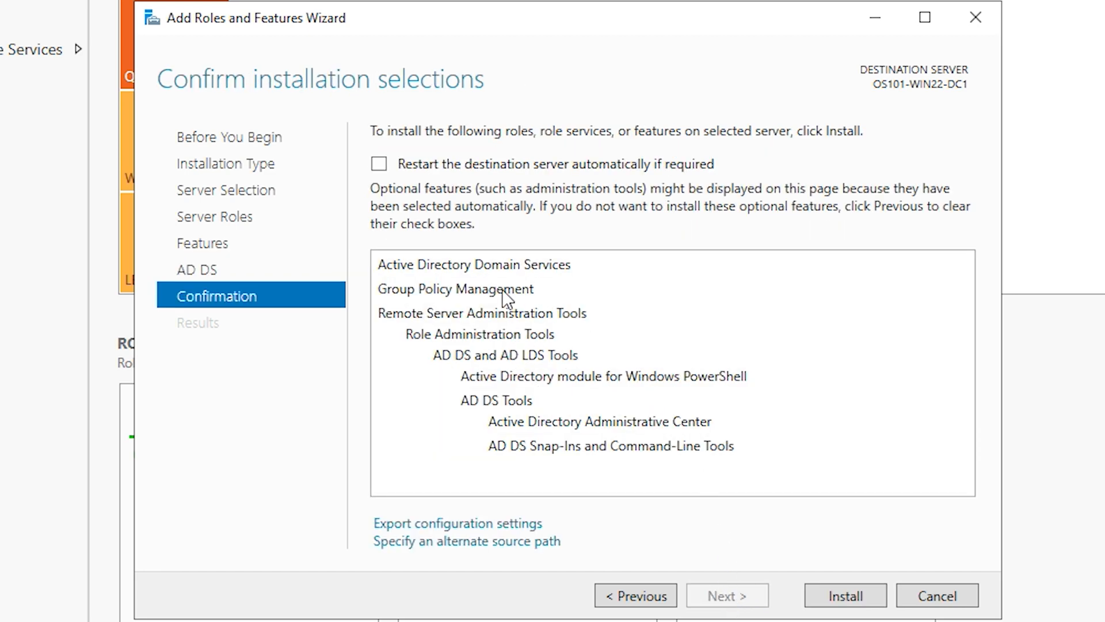
{"action": "left_click", "coordinate": [378, 164]}
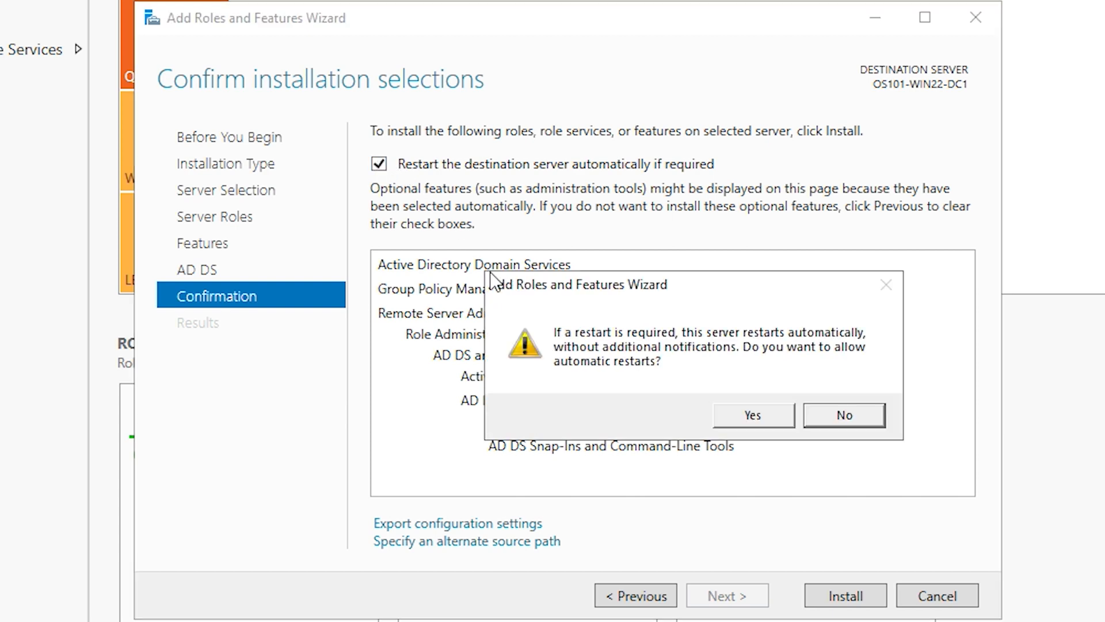
{"action": "mouse_move", "coordinate": [670, 297]}
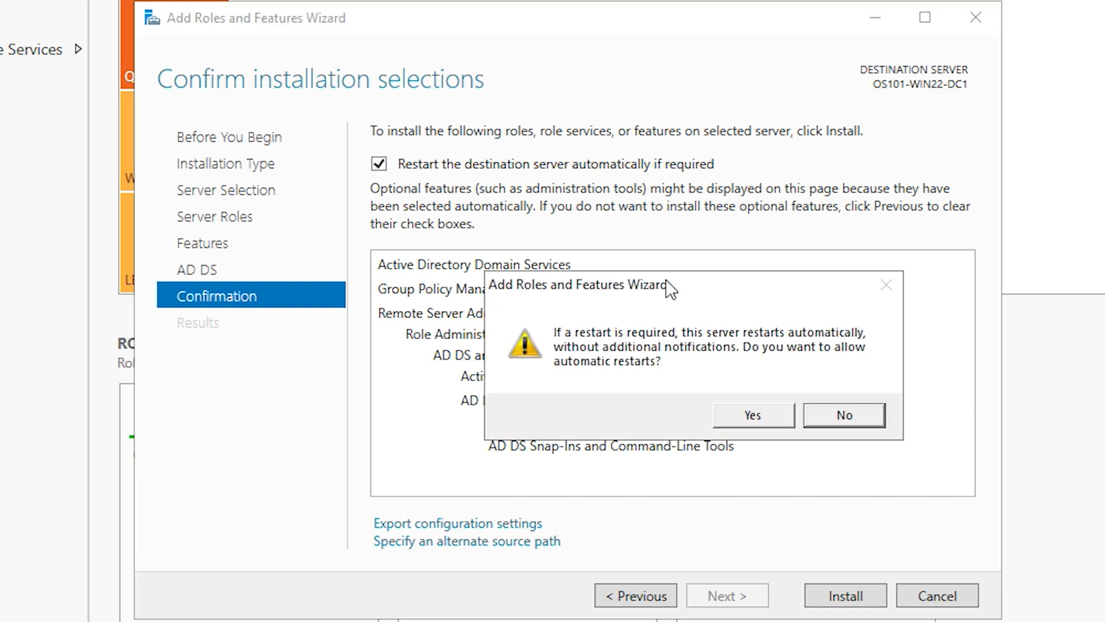
{"action": "mouse_move", "coordinate": [740, 410]}
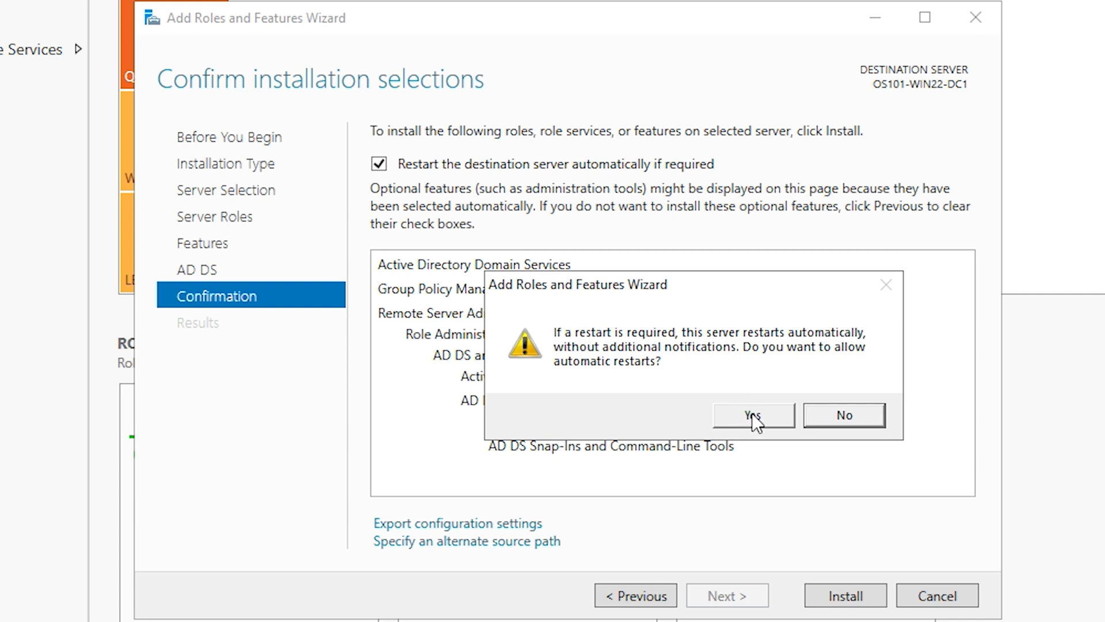
{"action": "left_click", "coordinate": [753, 414]}
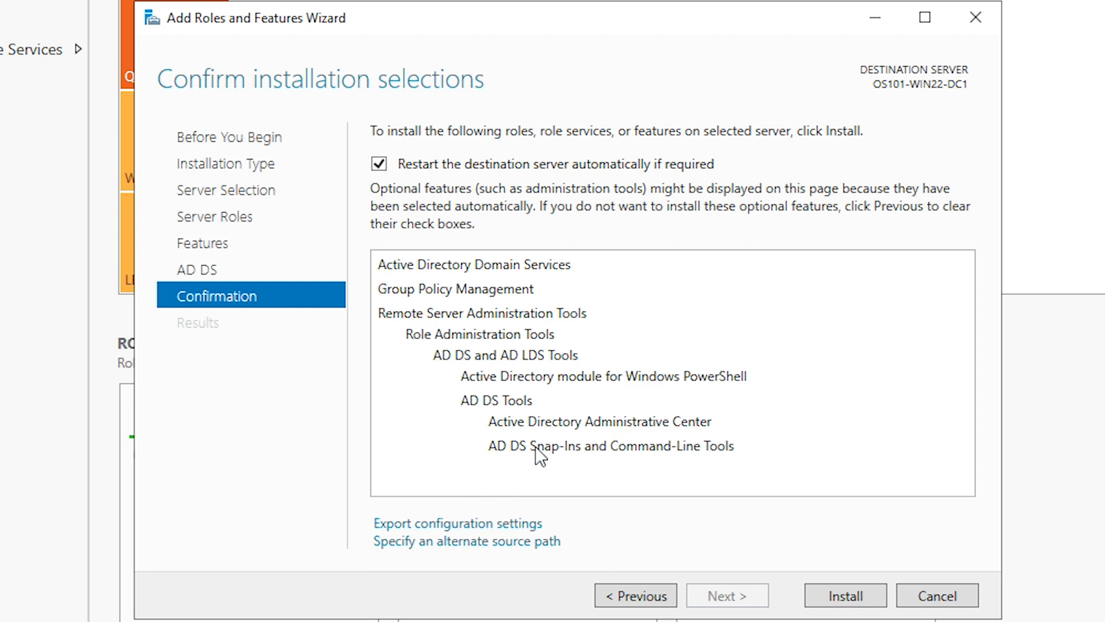
{"action": "mouse_move", "coordinate": [581, 463]}
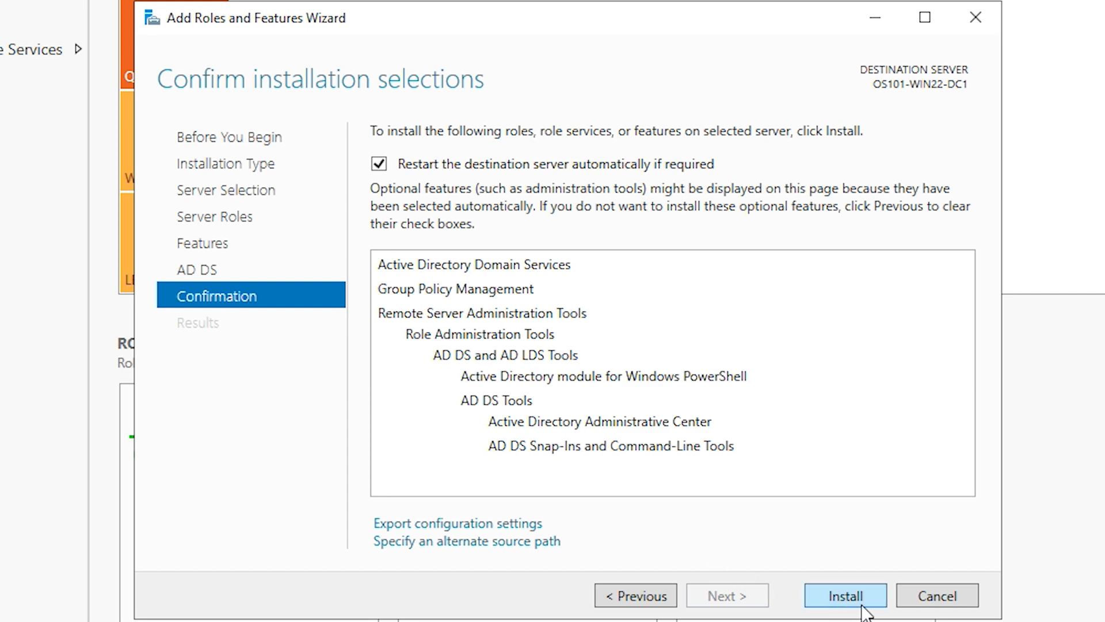
Install the AD DS role, close the finished wizard, and bring up the Start menu
{"action": "left_click", "coordinate": [844, 595]}
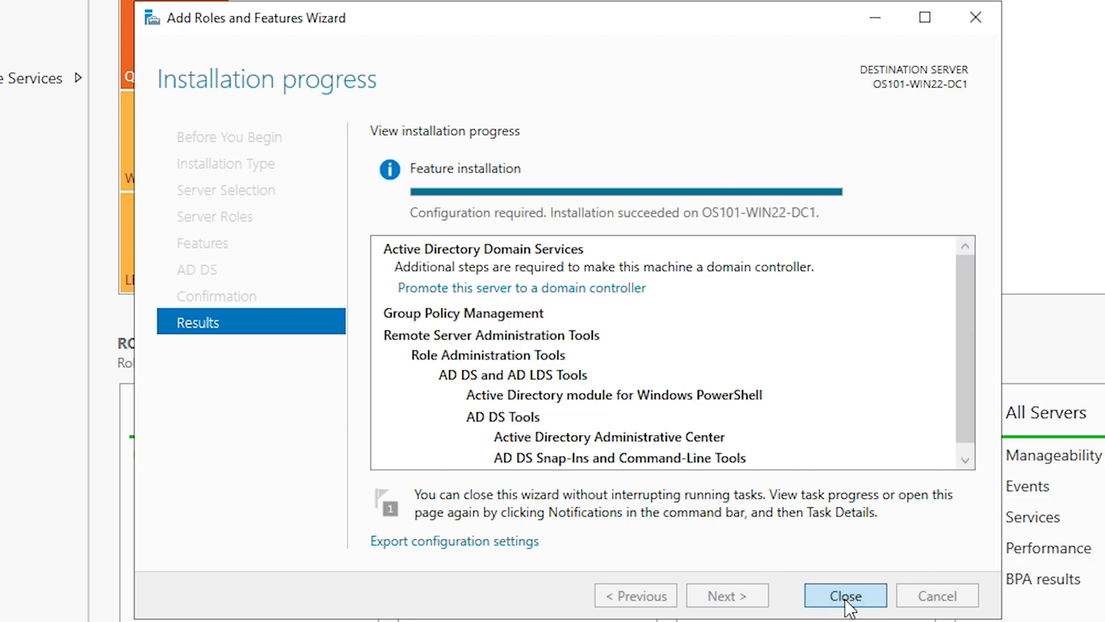
{"action": "left_click", "coordinate": [845, 595]}
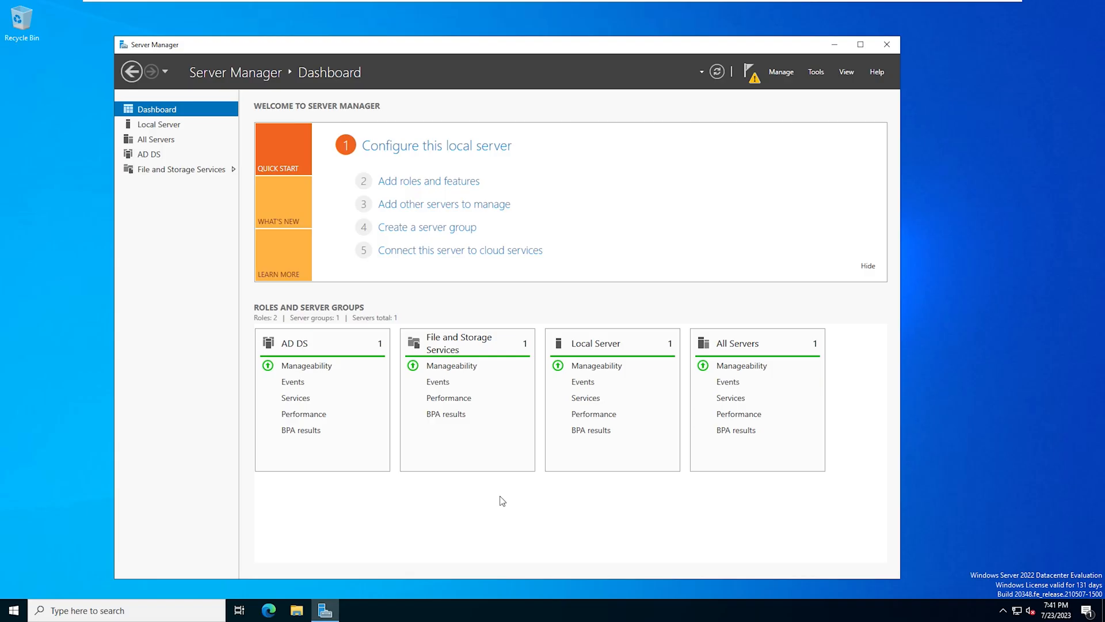
{"action": "mouse_move", "coordinate": [10, 610]}
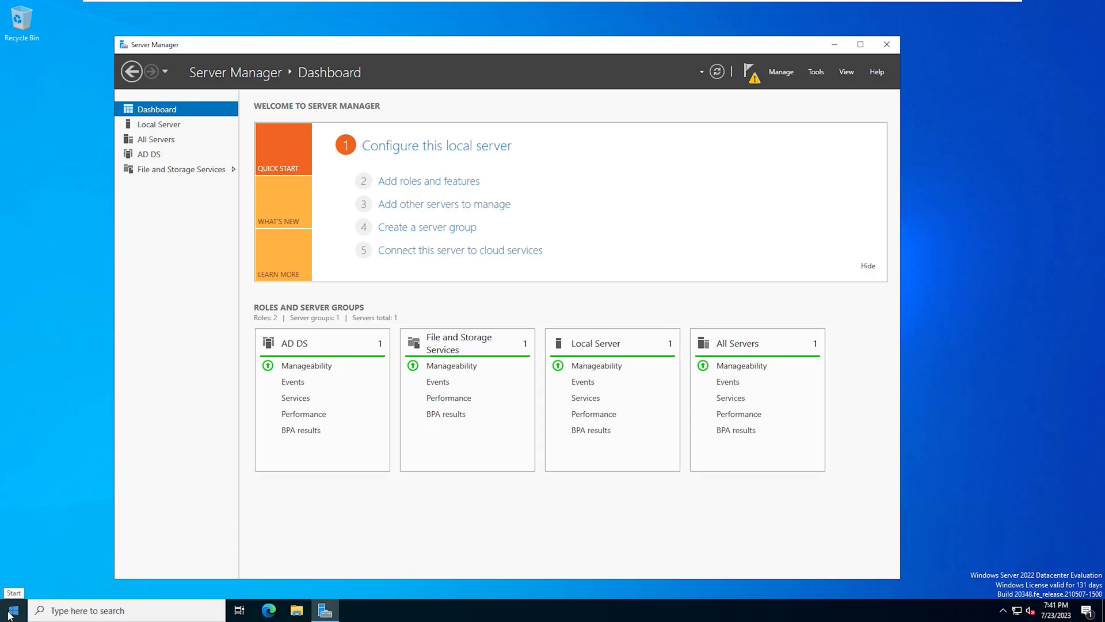
{"action": "left_click", "coordinate": [10, 610]}
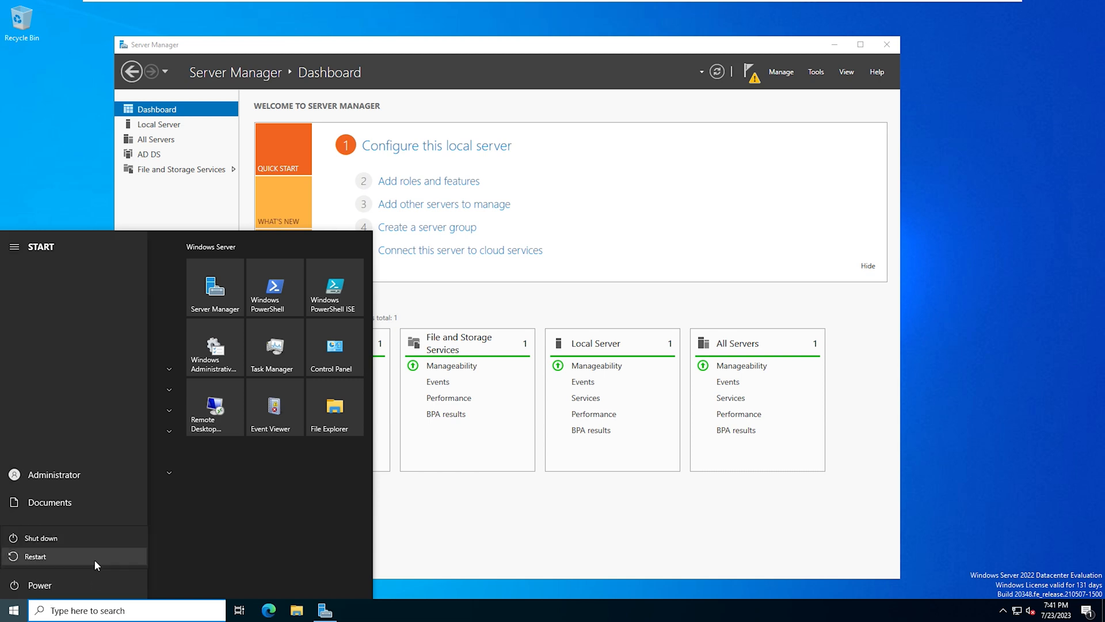
Restart the server with 'Other (Planned)' as the shutdown reason
{"action": "left_click", "coordinate": [32, 557]}
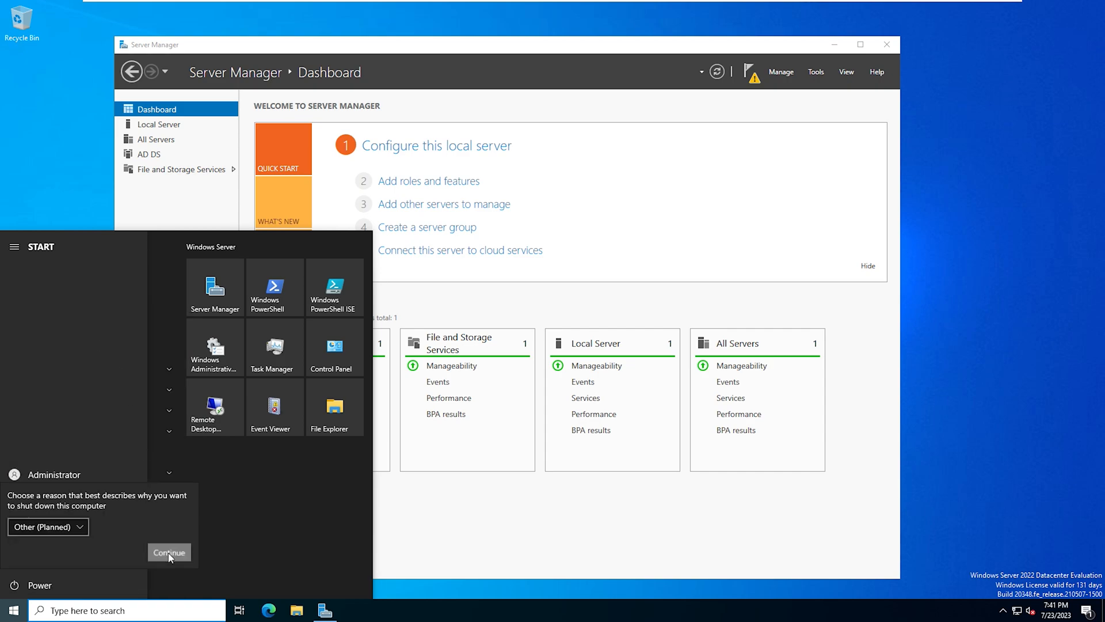
{"action": "left_click", "coordinate": [168, 553]}
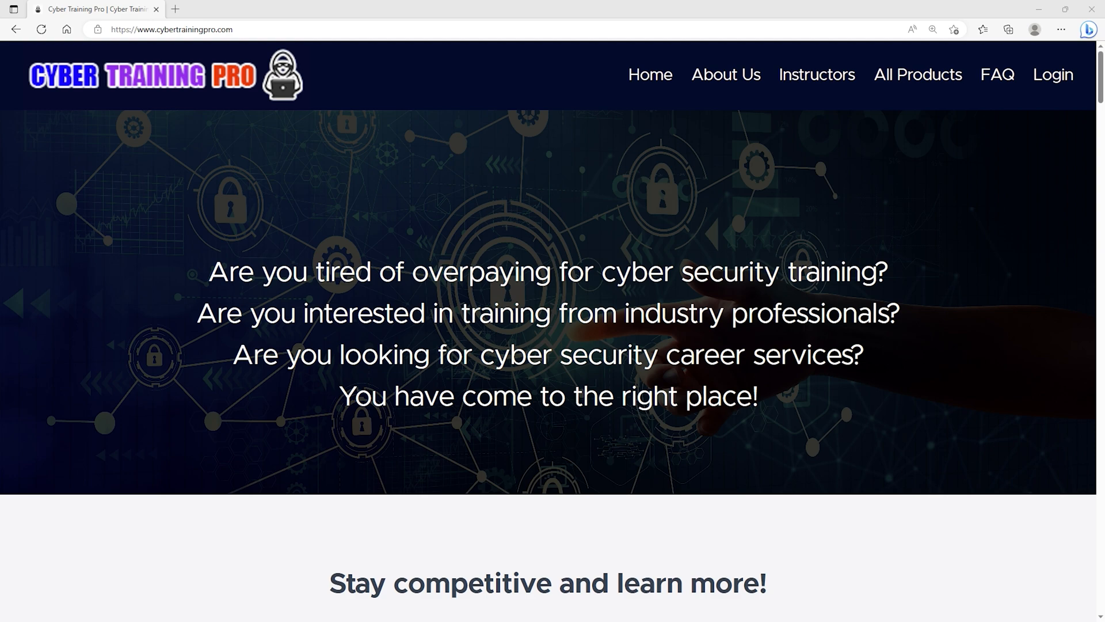
{"action": "scroll", "scroll_direction": "down", "scroll_amount": 3}
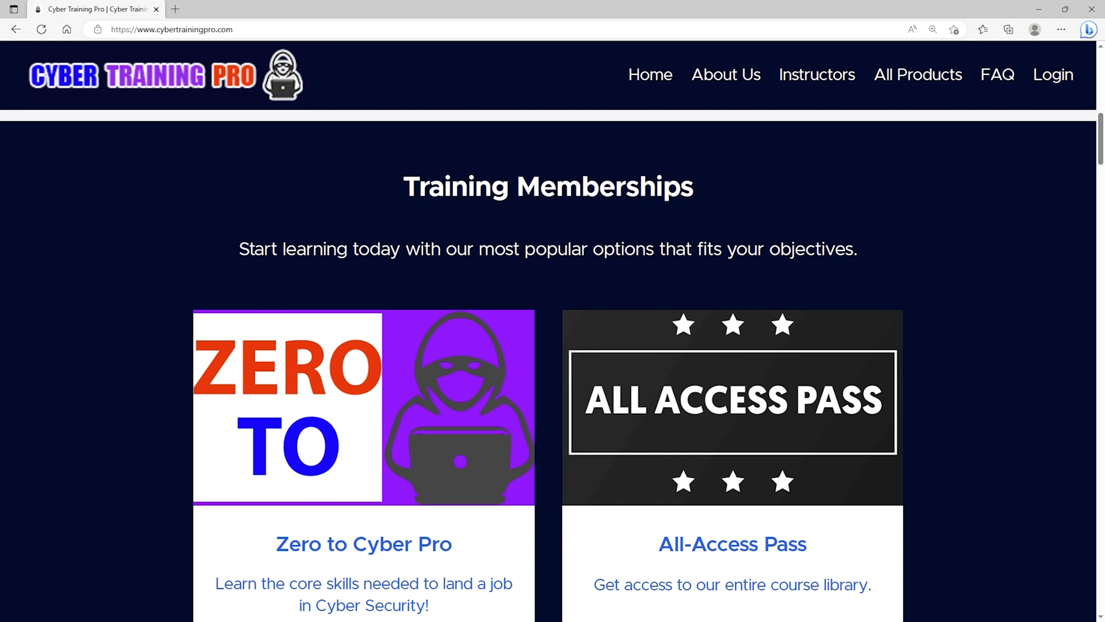
{"action": "scroll", "scroll_direction": "down", "scroll_amount": 3}
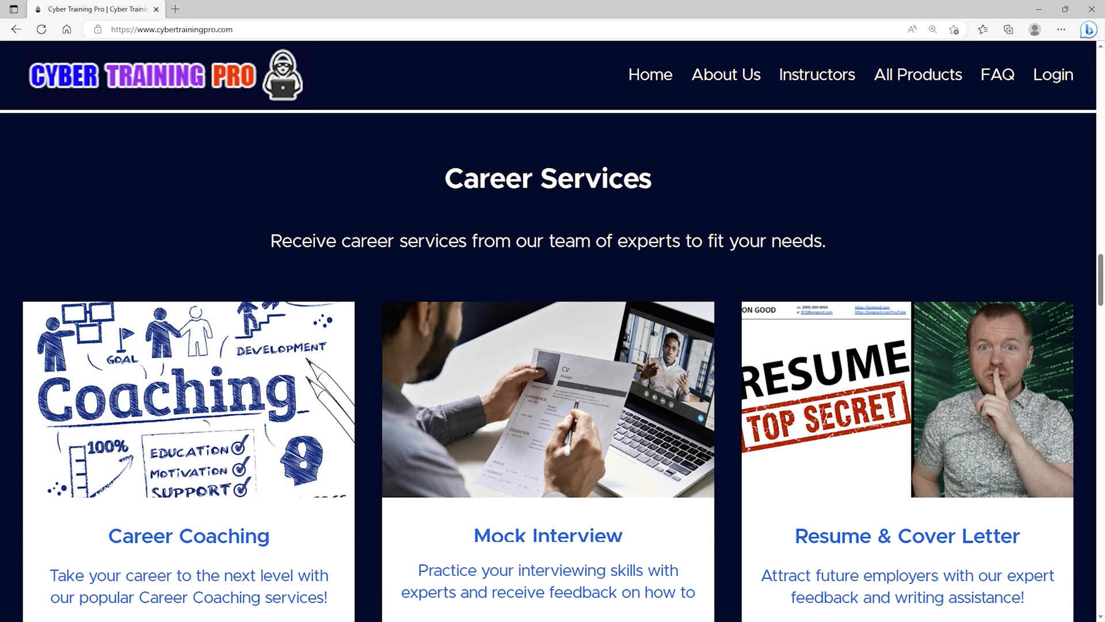
{"action": "scroll", "scroll_direction": "down", "scroll_amount": 3}
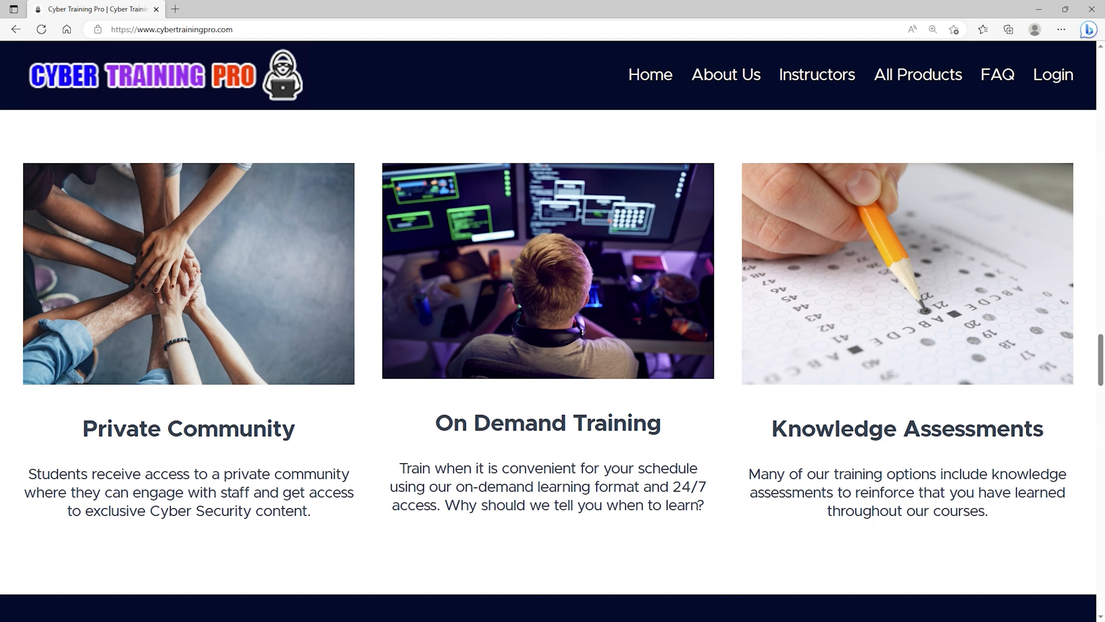
{"action": "scroll", "scroll_direction": "down", "scroll_amount": 3}
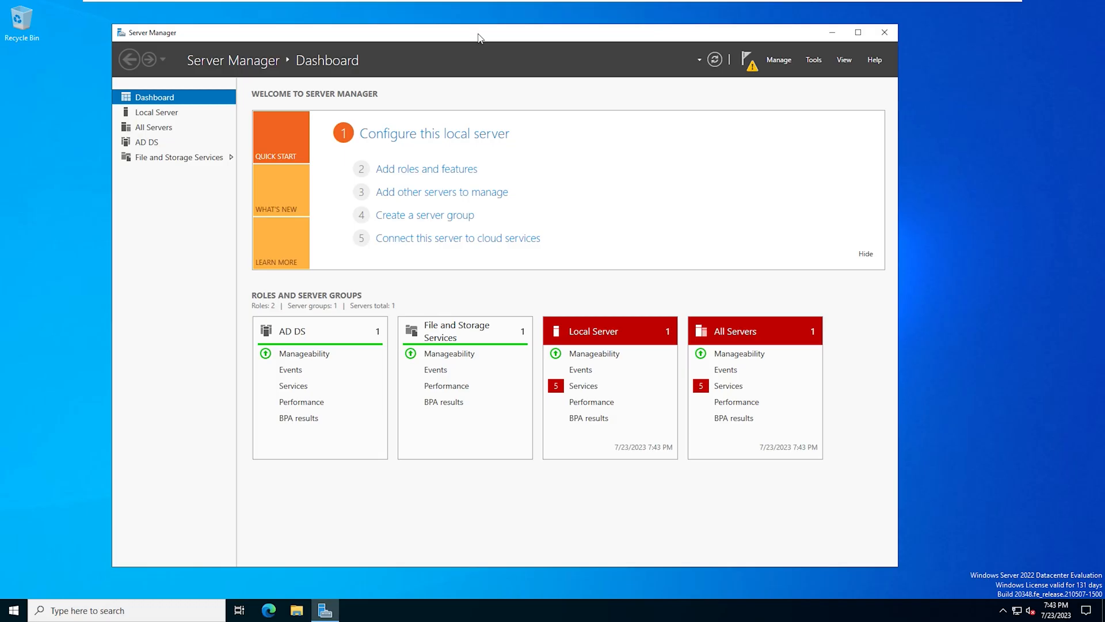
{"action": "mouse_move", "coordinate": [751, 62]}
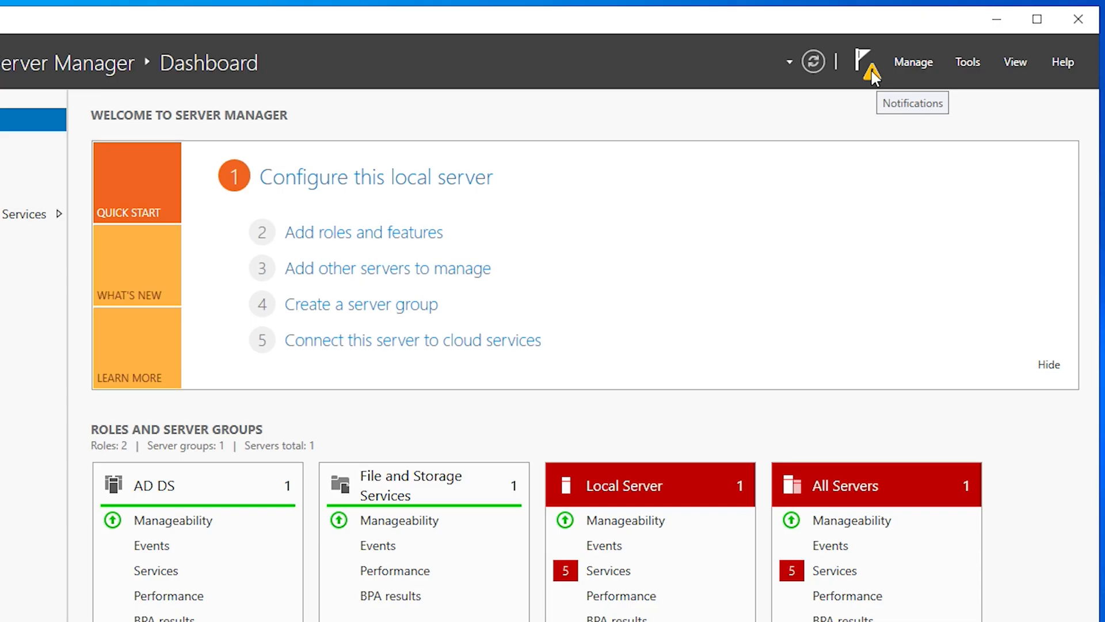
Promote this server to a domain controller from the Notifications flag
{"action": "left_click", "coordinate": [866, 63]}
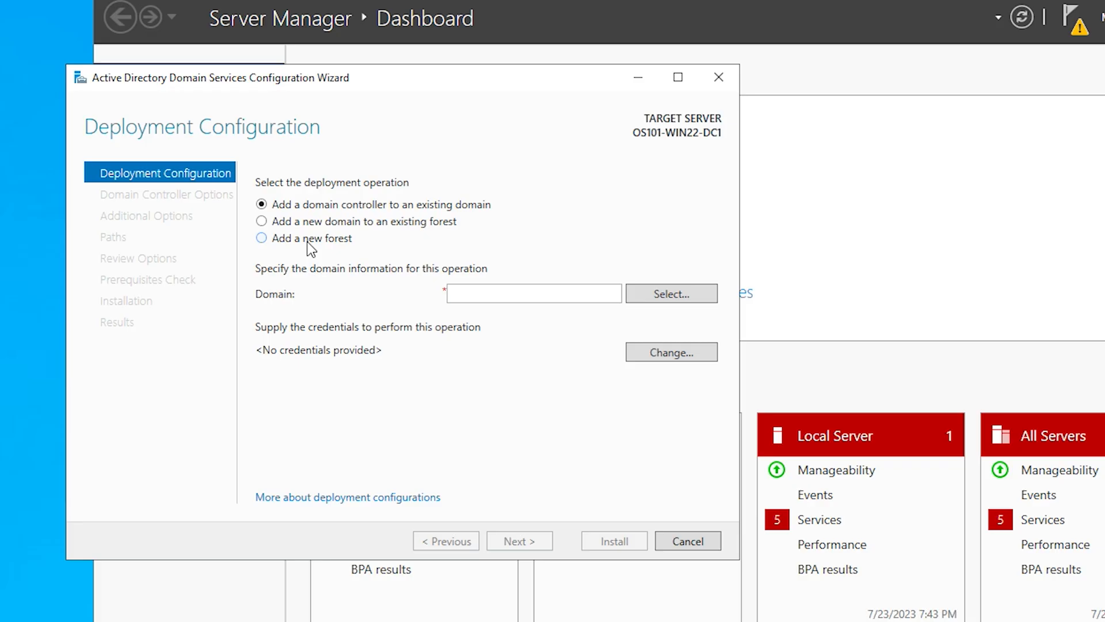
Add a new forest with root domain name demo.lab and continue
{"action": "left_click", "coordinate": [261, 238]}
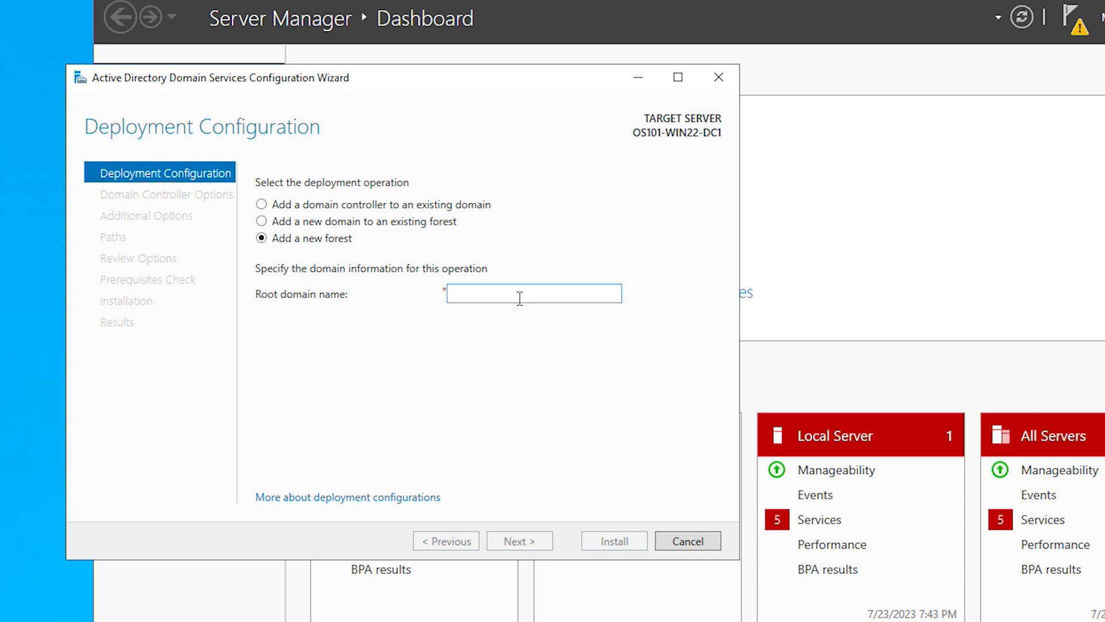
{"action": "type", "text": "demo.lab"}
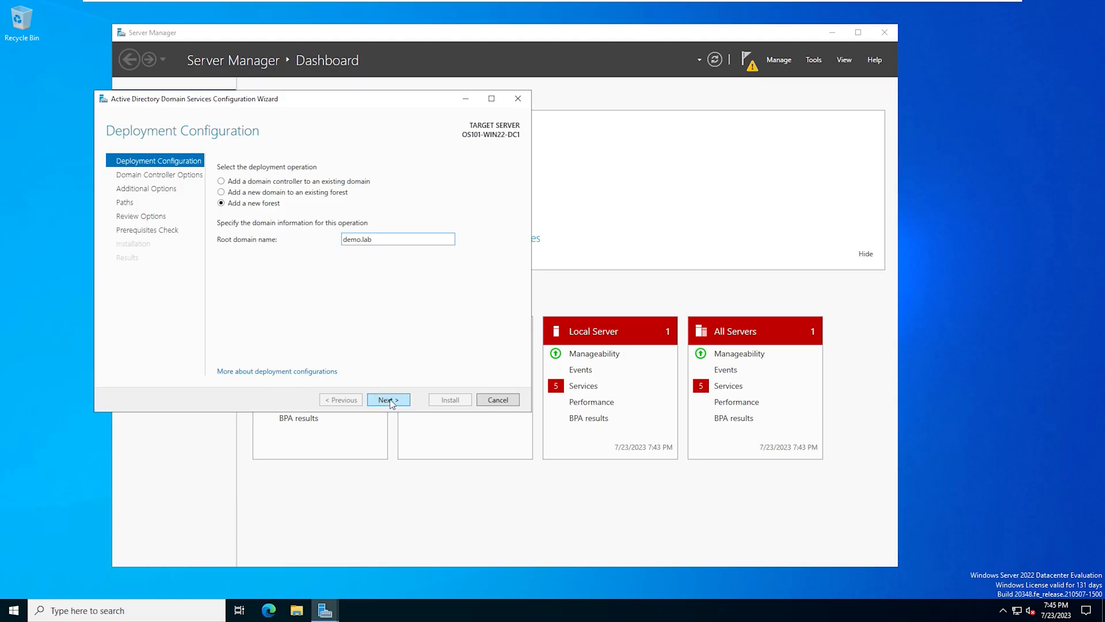
{"action": "left_click", "coordinate": [389, 400]}
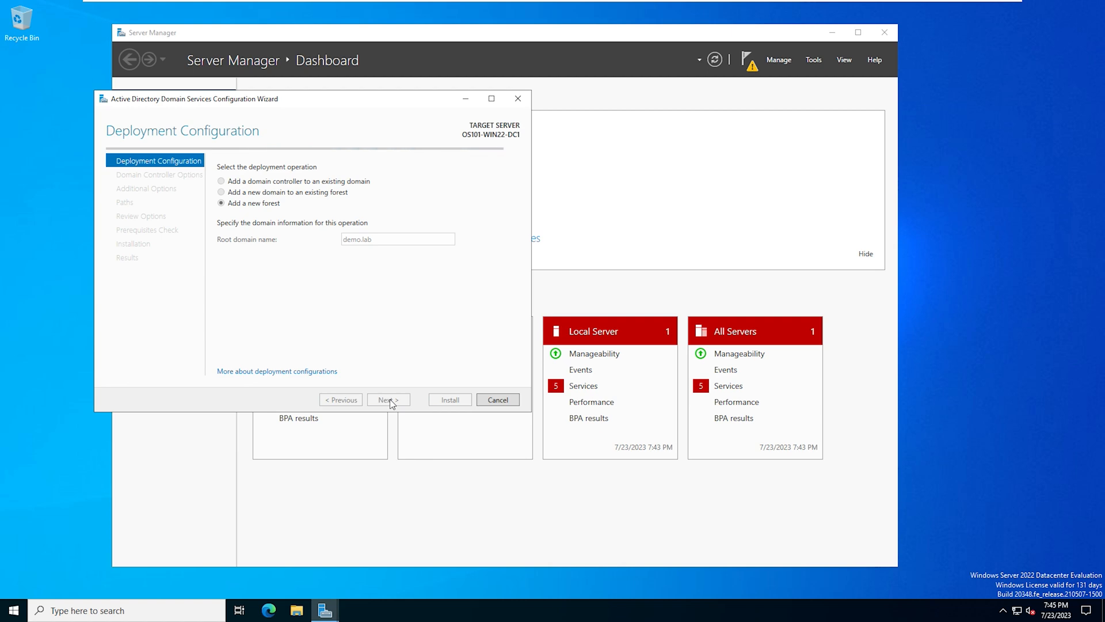
{"action": "left_click", "coordinate": [388, 399]}
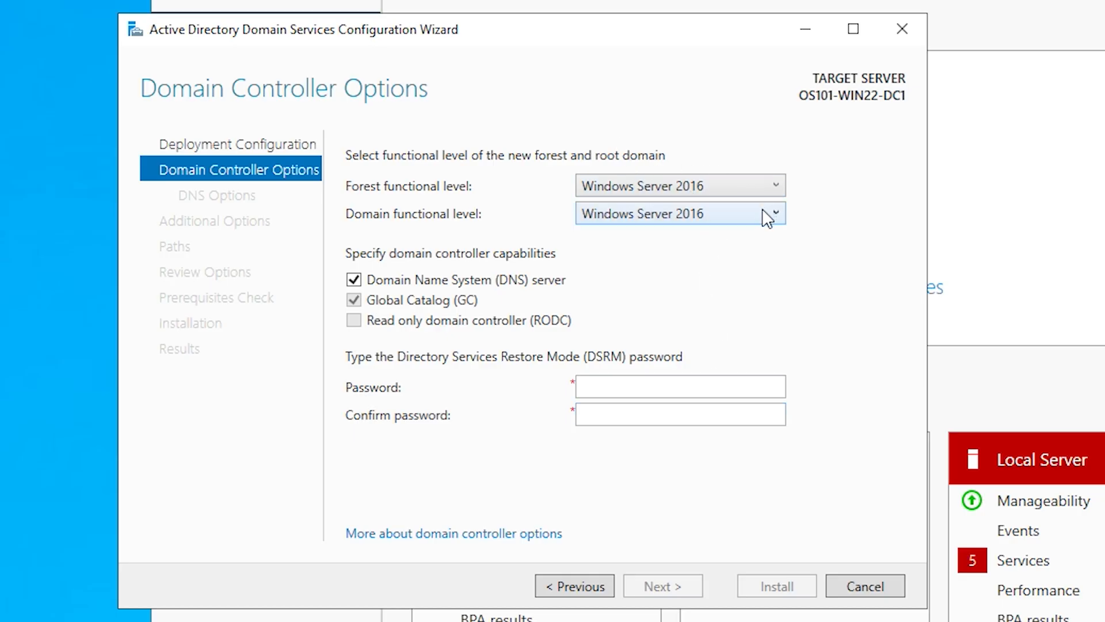
{"action": "mouse_move", "coordinate": [840, 222]}
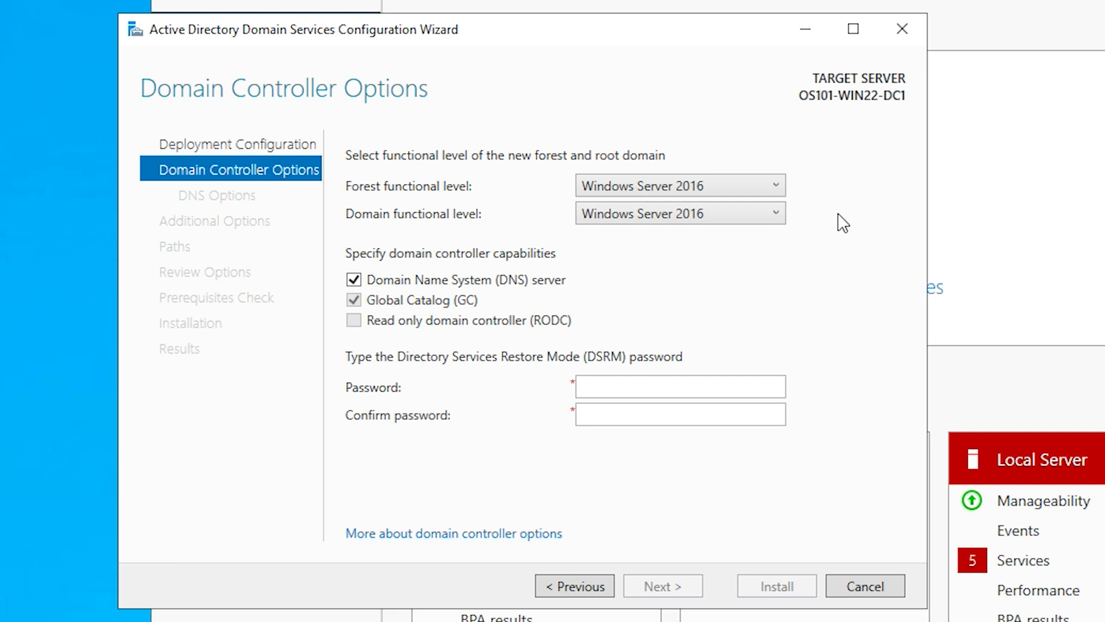
{"action": "mouse_move", "coordinate": [824, 211]}
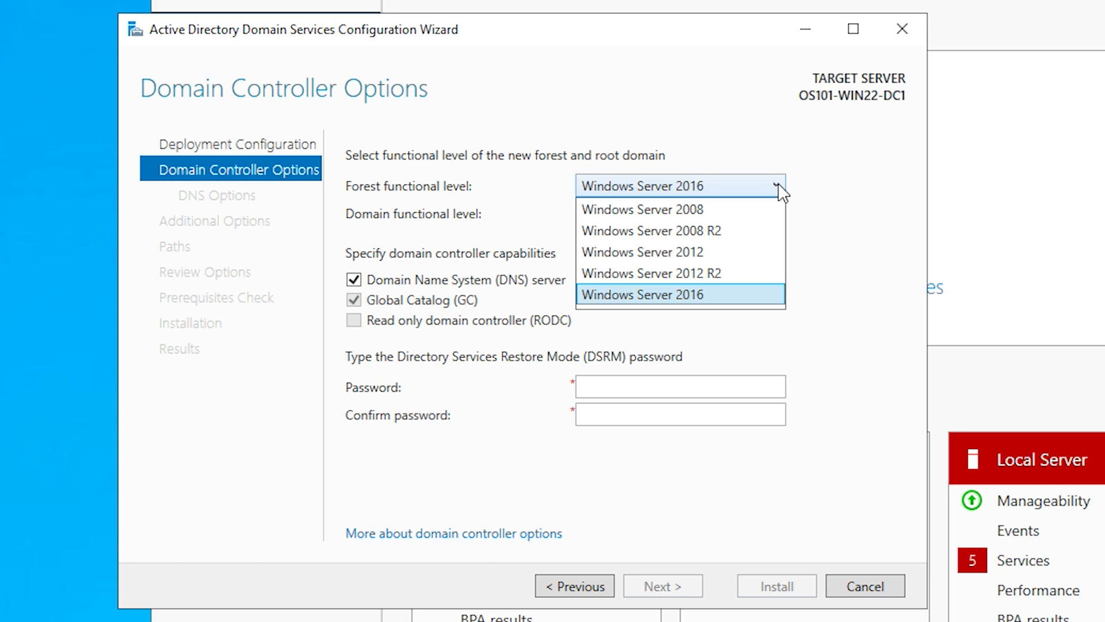
Keep Windows Server 2016 functional levels, set the DSRM password, and continue to DNS Options
{"action": "left_click", "coordinate": [637, 295]}
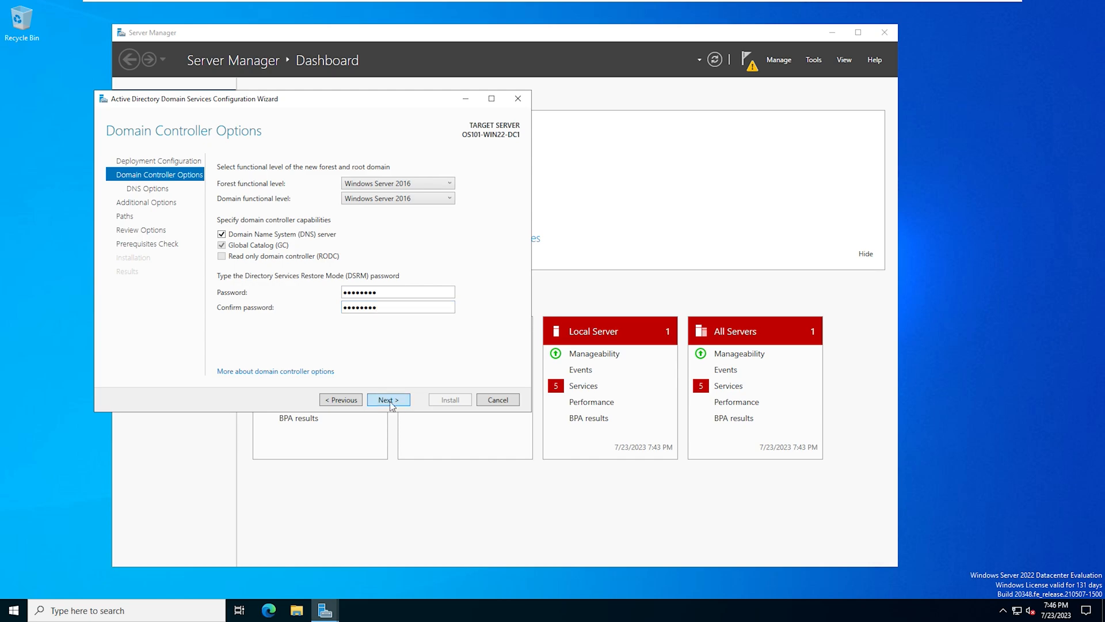
{"action": "left_click", "coordinate": [387, 399]}
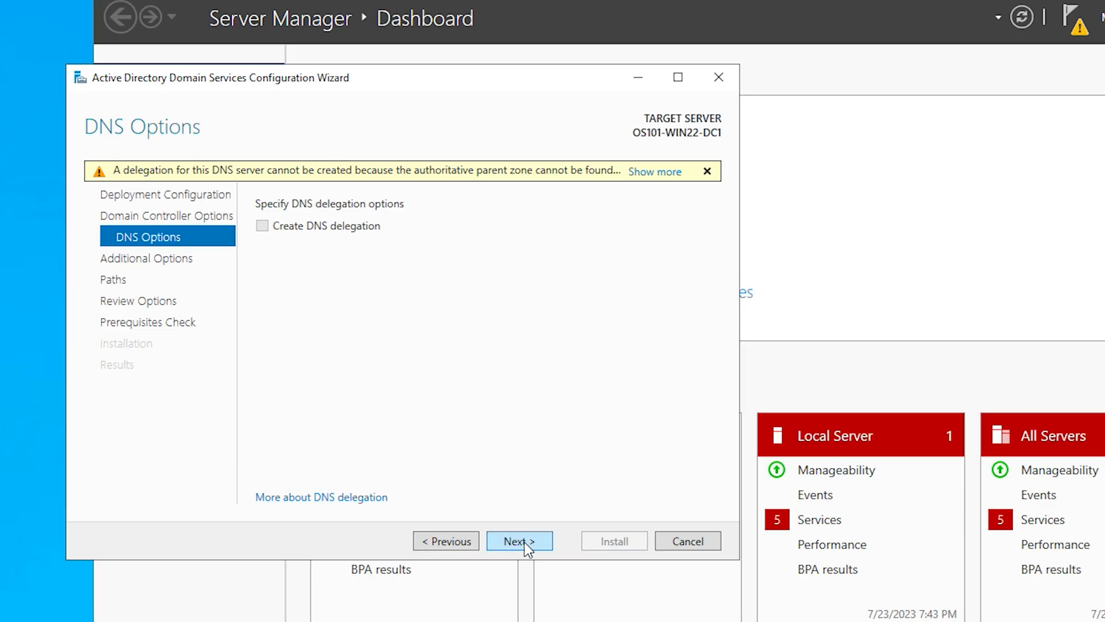
Skip DNS delegation, accept NetBIOS name DEMO, and keep default database, log and SYSVOL paths
{"action": "left_click", "coordinate": [519, 541]}
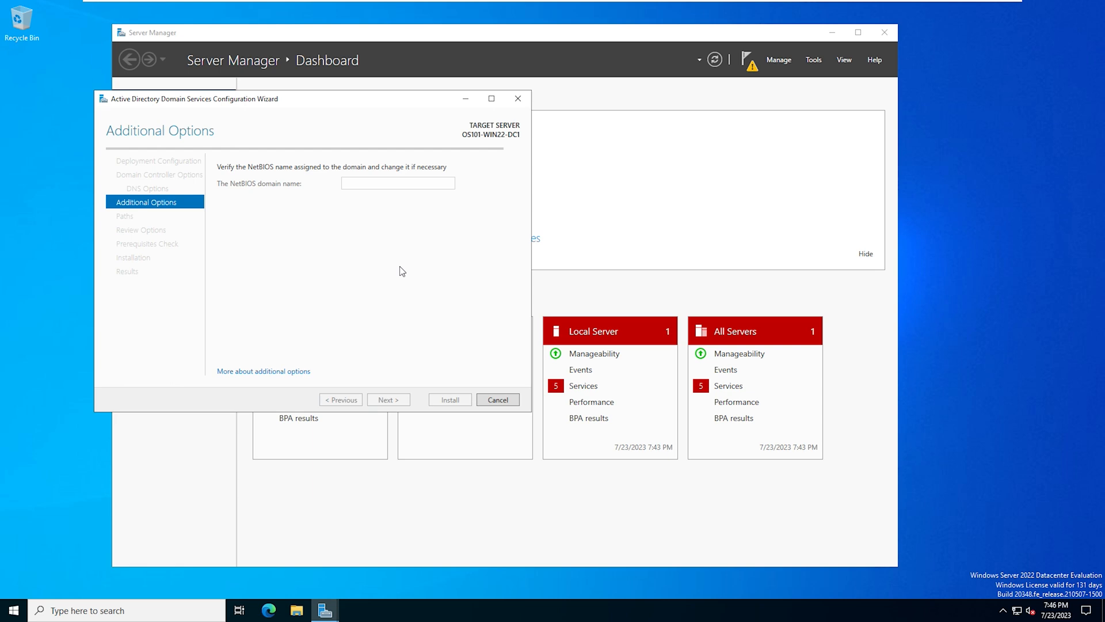
{"action": "type", "text": "DEMO"}
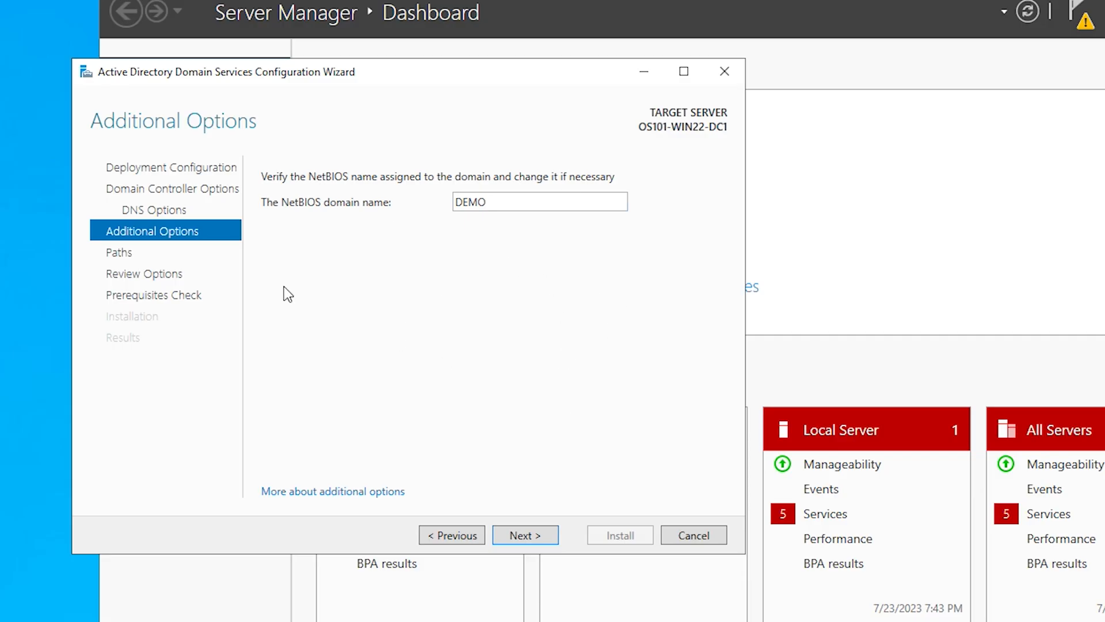
{"action": "mouse_move", "coordinate": [533, 371]}
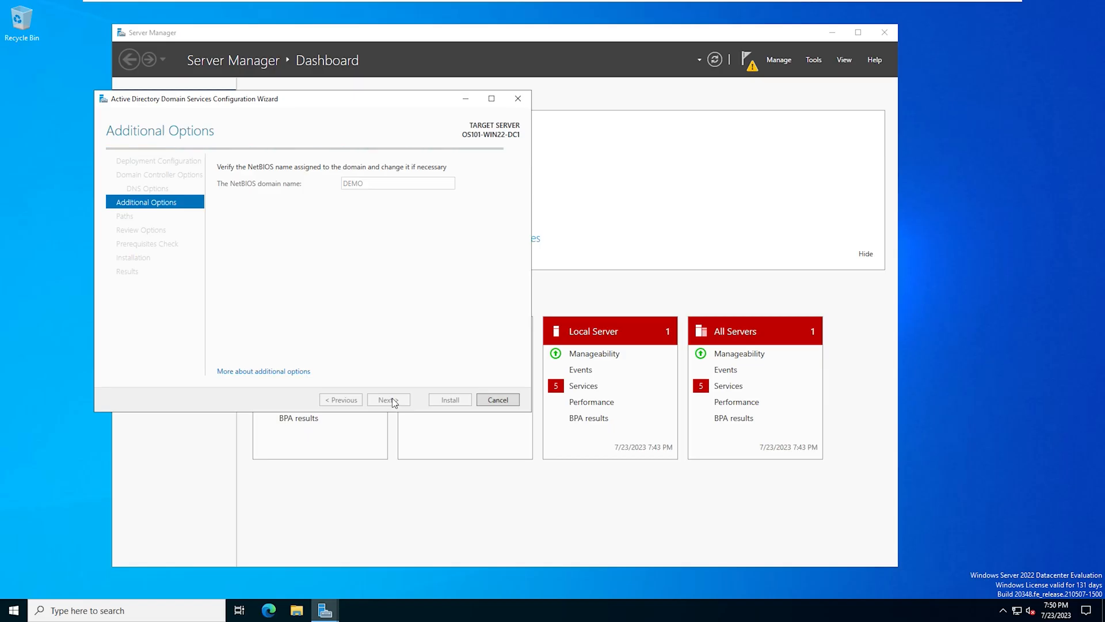
{"action": "left_click", "coordinate": [387, 400]}
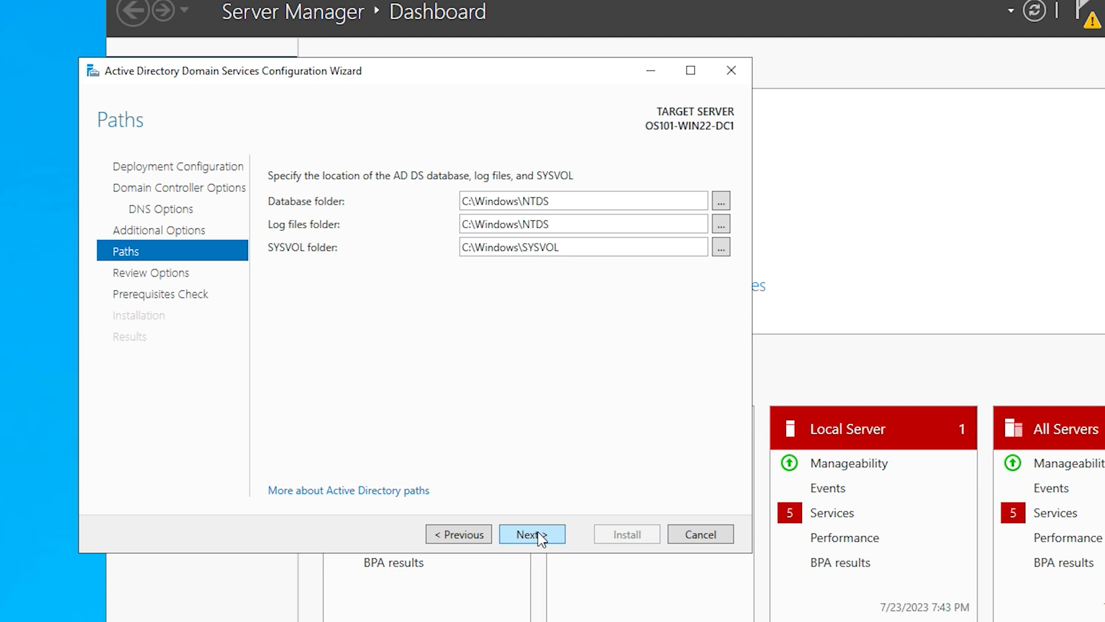
{"action": "left_click", "coordinate": [532, 534]}
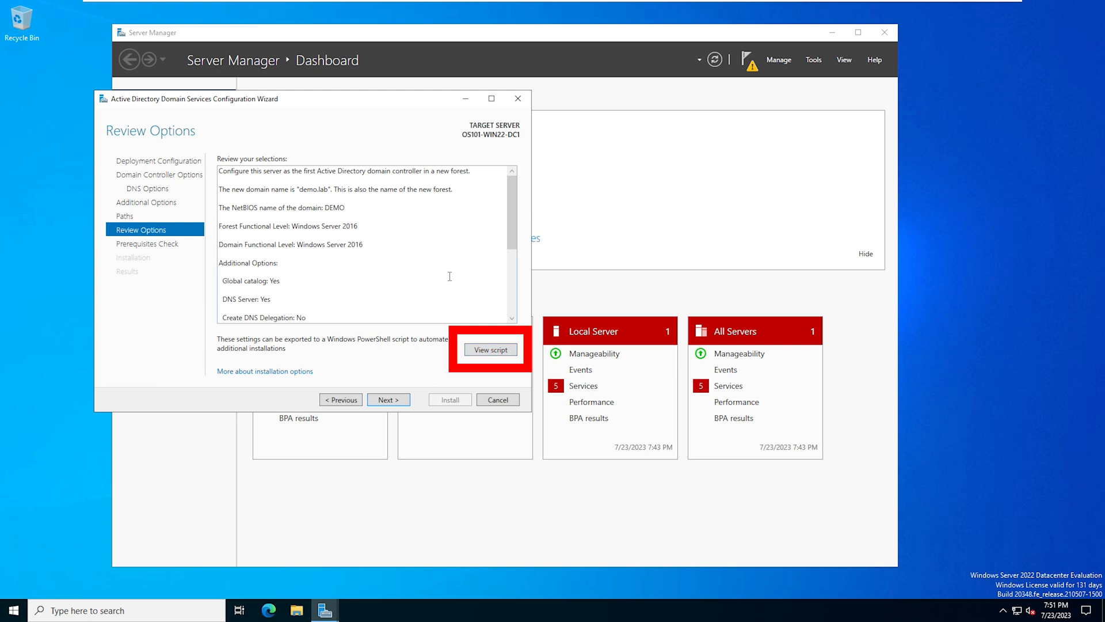
{"action": "mouse_move", "coordinate": [419, 233]}
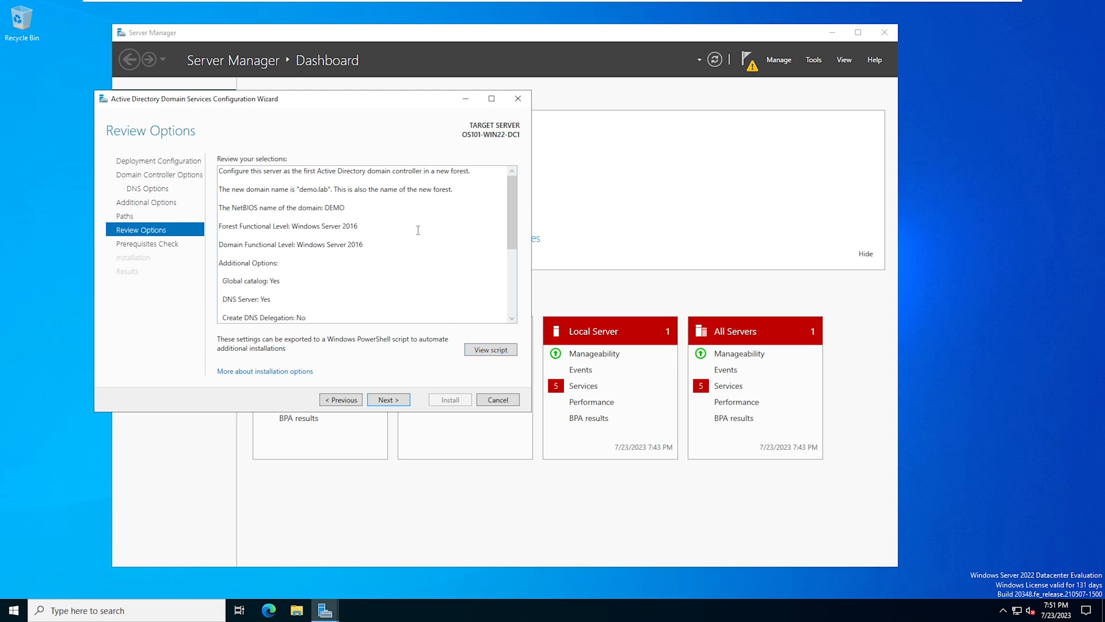
{"action": "mouse_move", "coordinate": [409, 232]}
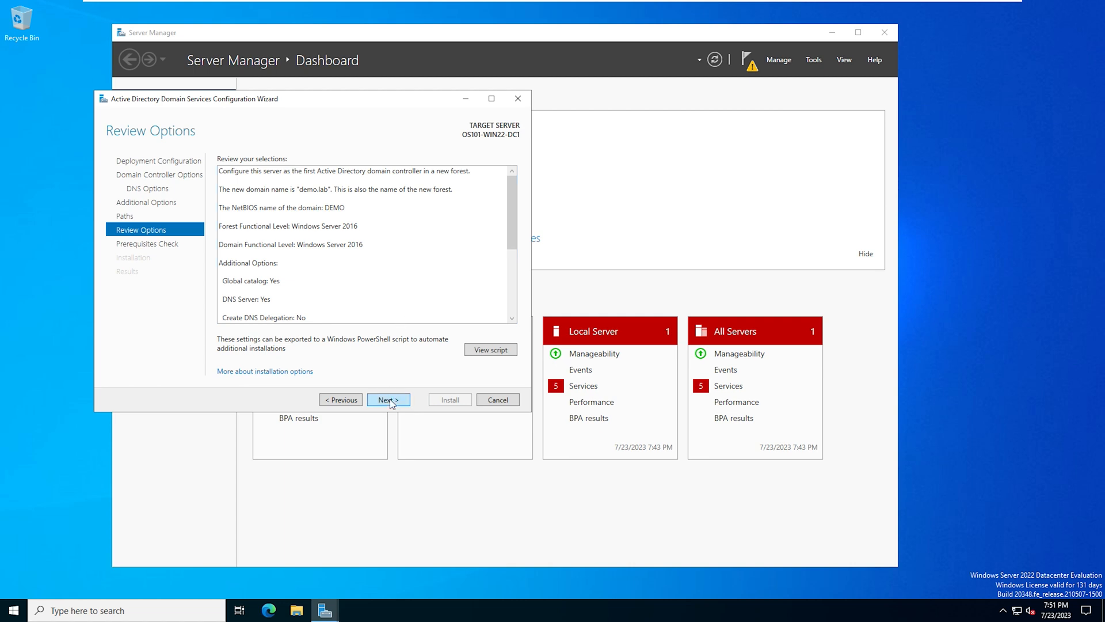
Accept the Review Options summary and run the prerequisites check
{"action": "left_click", "coordinate": [389, 400]}
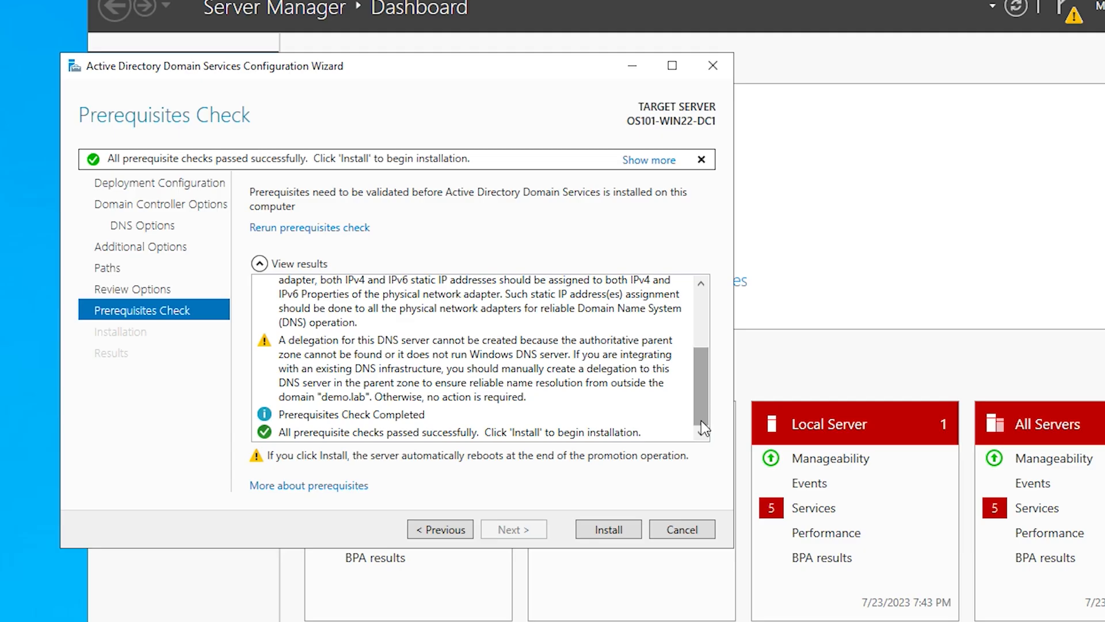
{"action": "mouse_move", "coordinate": [585, 500]}
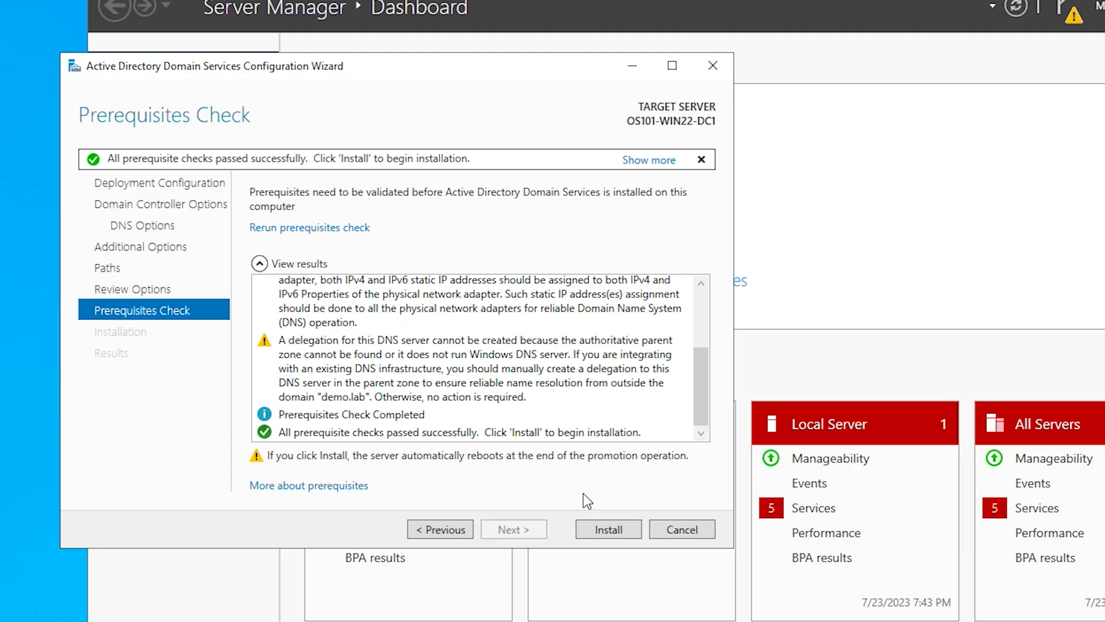
Start the AD DS installation to promote the server to a domain controller
{"action": "left_click", "coordinate": [607, 528]}
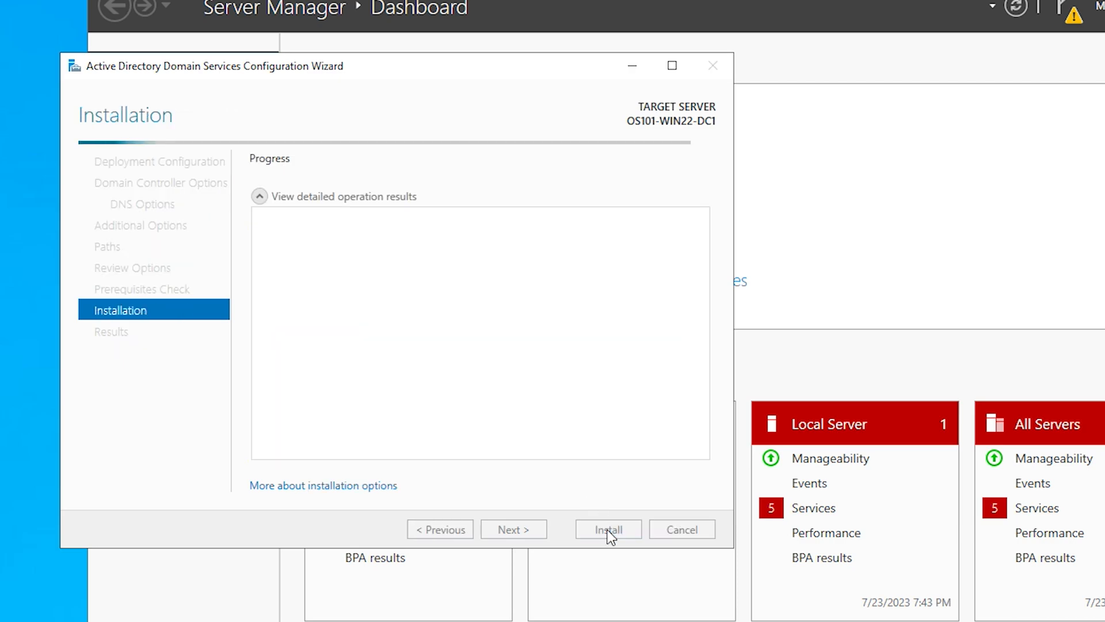
Dismiss the 'You're about to be signed out' notice and close the finished configuration wizard
{"action": "left_click", "coordinate": [608, 529]}
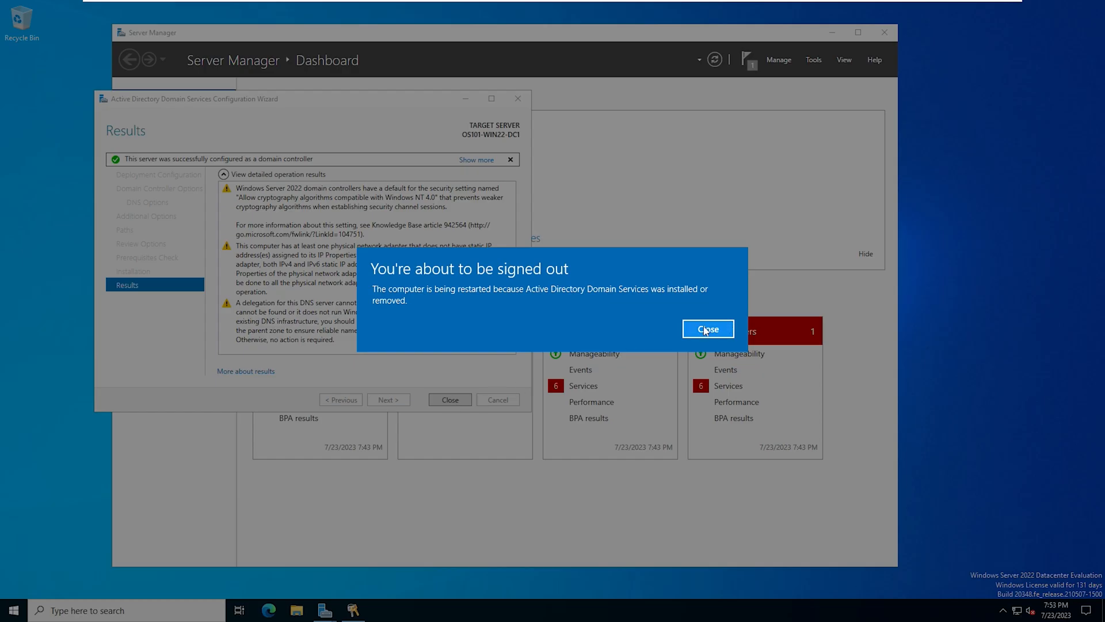
{"action": "left_click", "coordinate": [709, 329]}
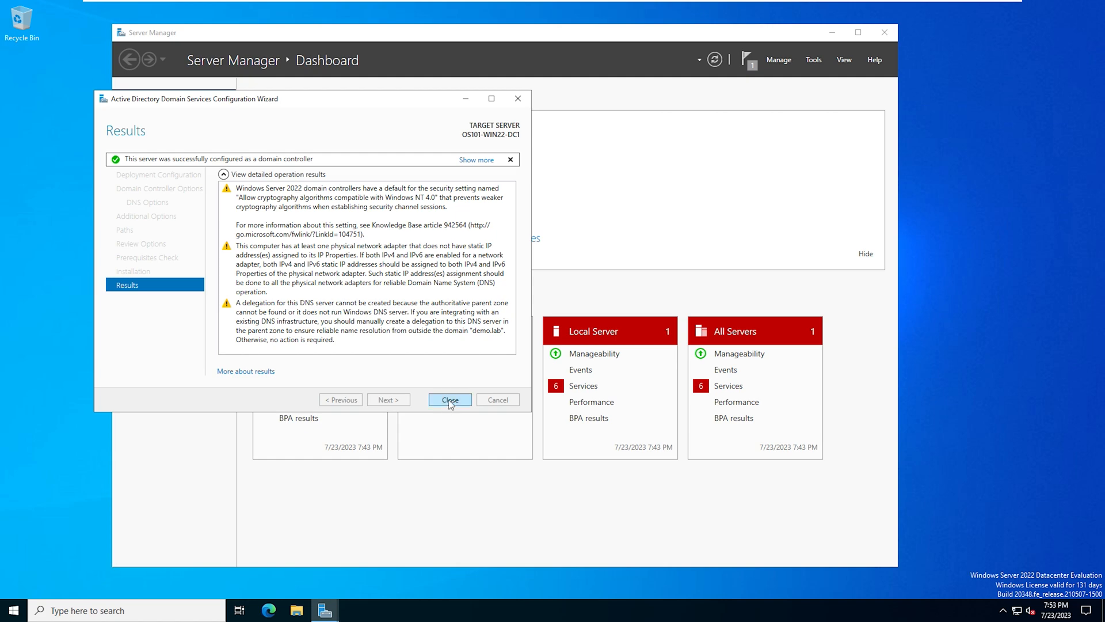
{"action": "left_click", "coordinate": [450, 399]}
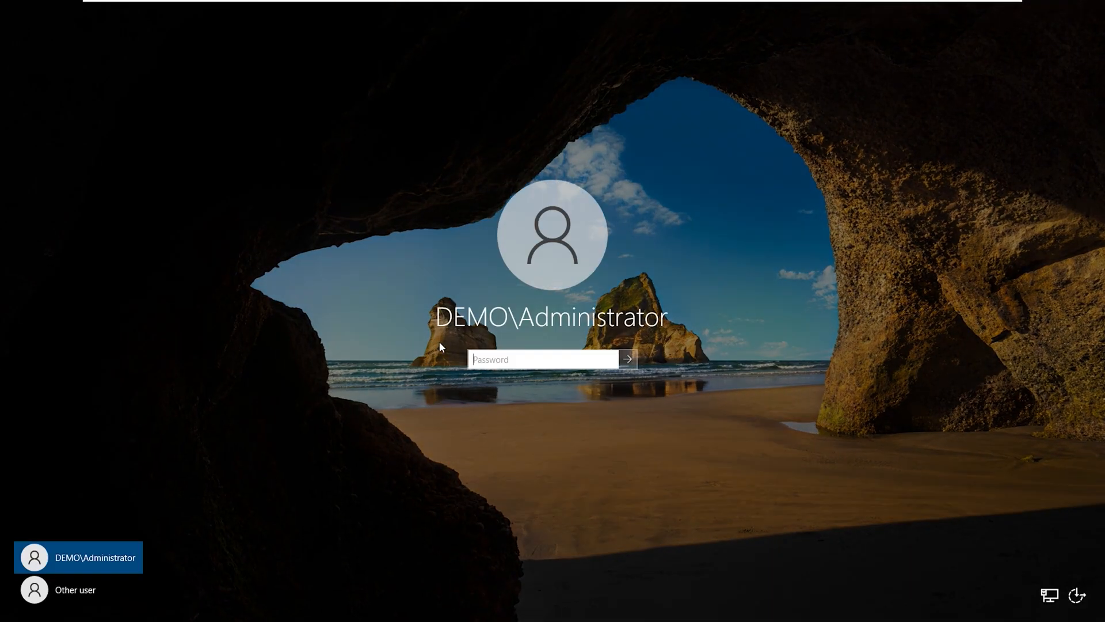
{"action": "mouse_move", "coordinate": [514, 464]}
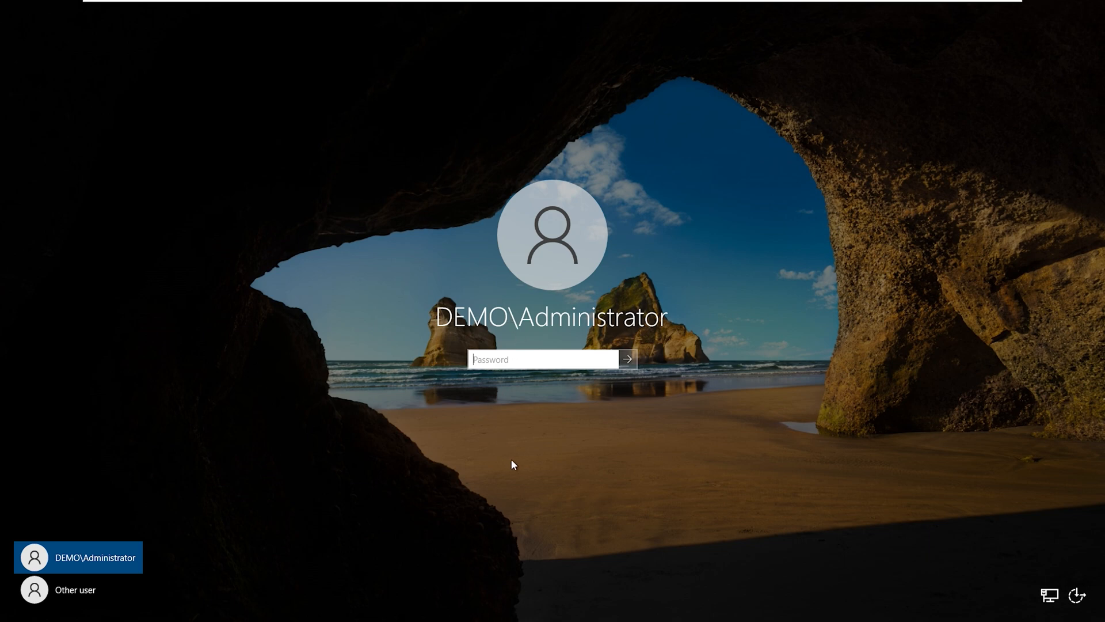
{"action": "mouse_move", "coordinate": [515, 464]}
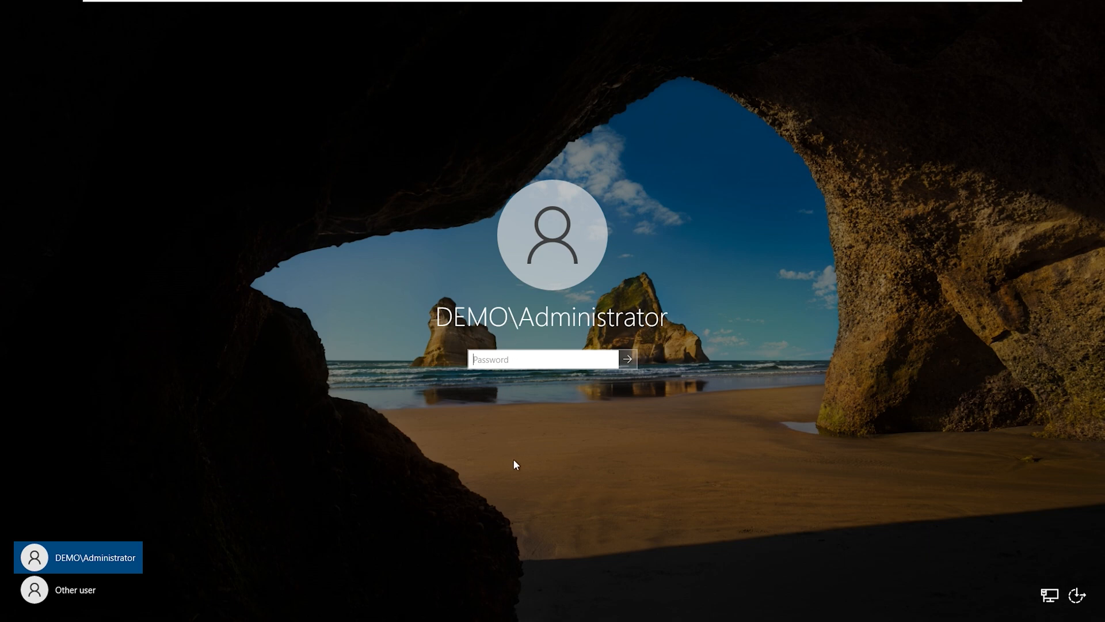
Sign back in as DEMO\Administrator with the administrator password
{"action": "left_click", "coordinate": [628, 360]}
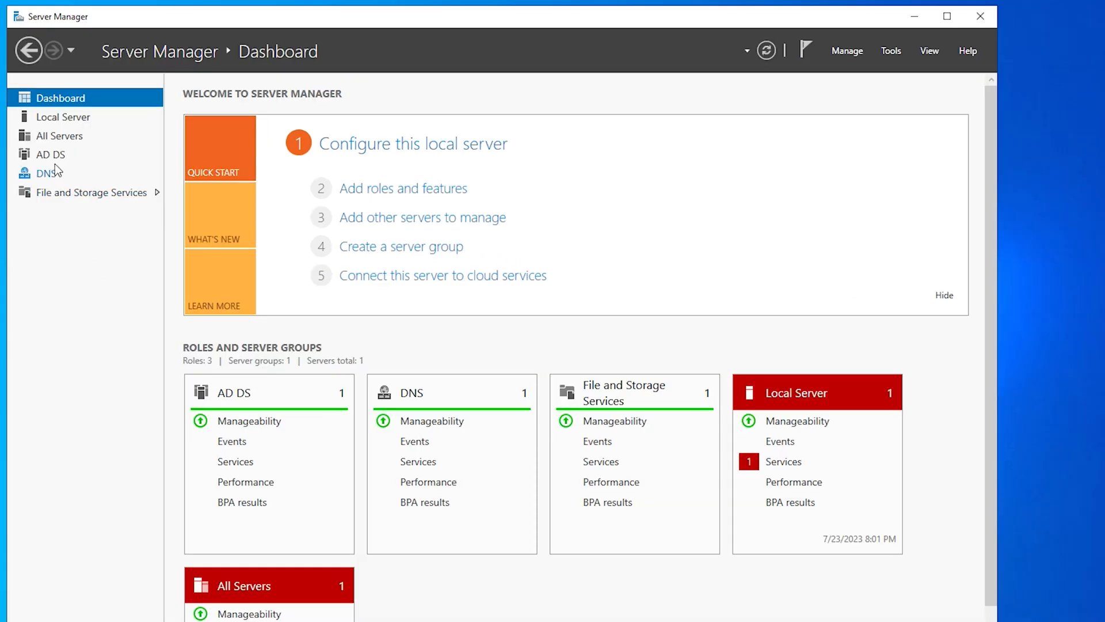
Show the AD DS role's servers and events, then list the Active Directory tools from the Tools menu
{"action": "left_click", "coordinate": [51, 154]}
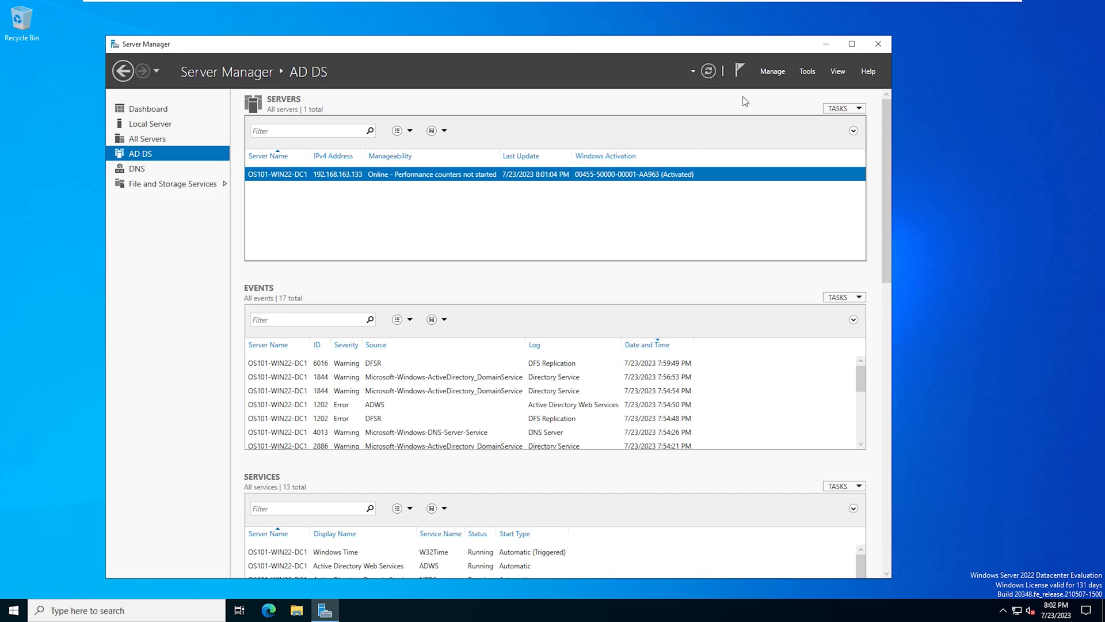
{"action": "left_click", "coordinate": [805, 72]}
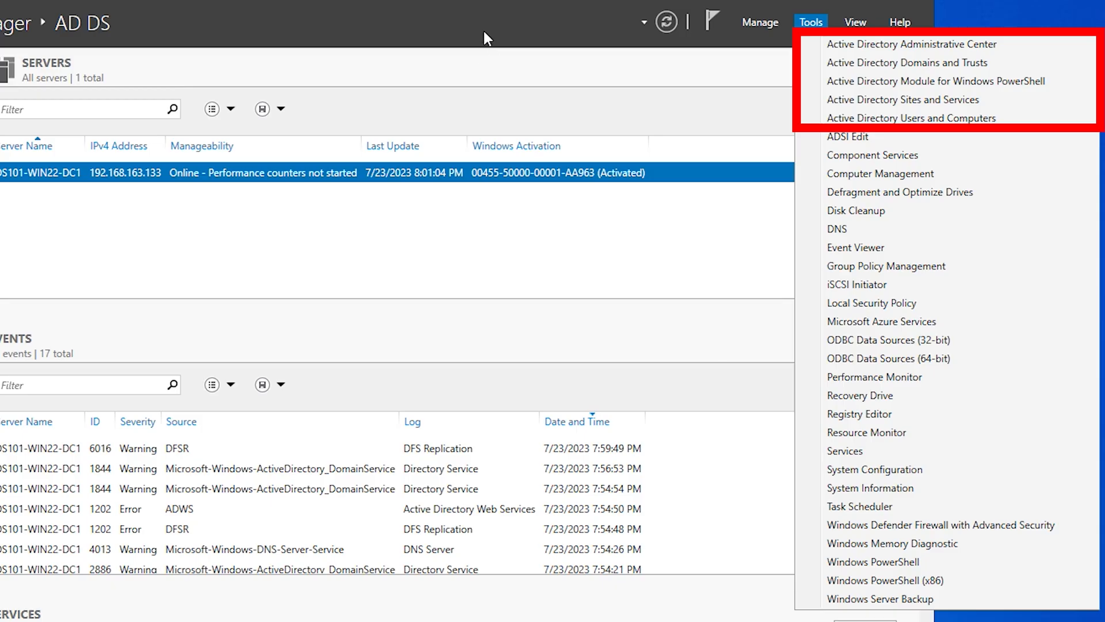